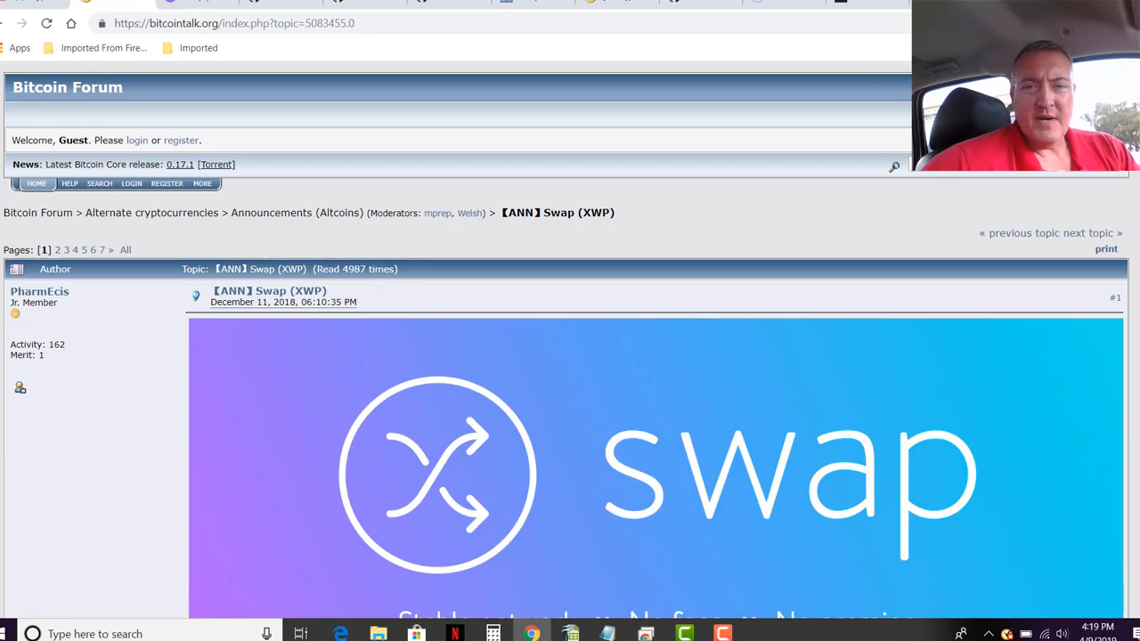
Scroll through the browser page content
scroll(down, 3)
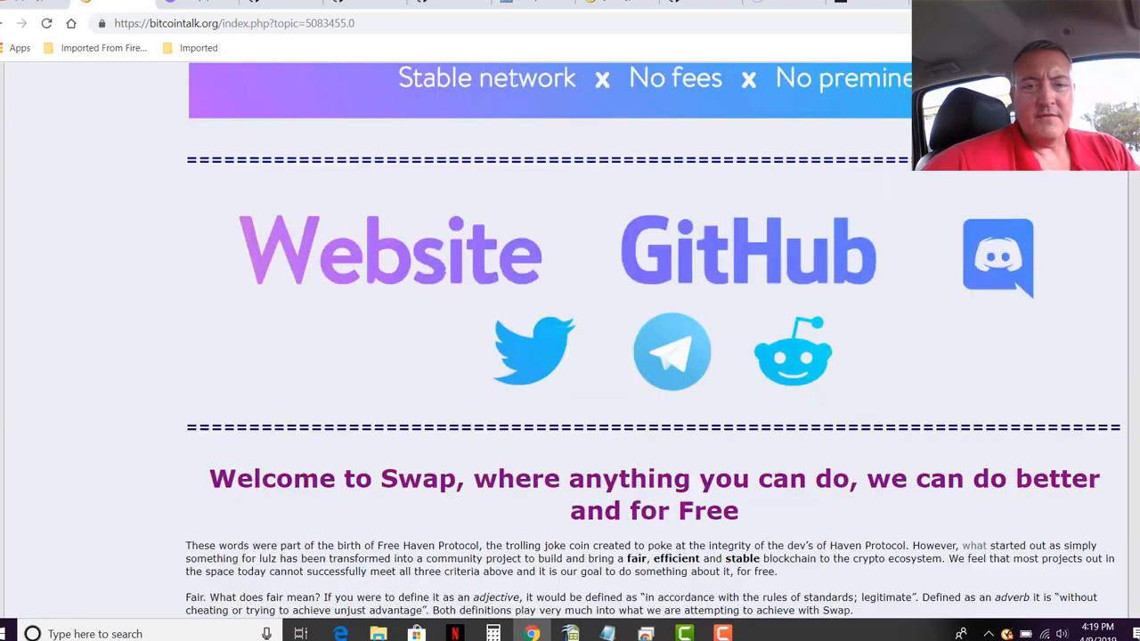
scroll(down, 3)
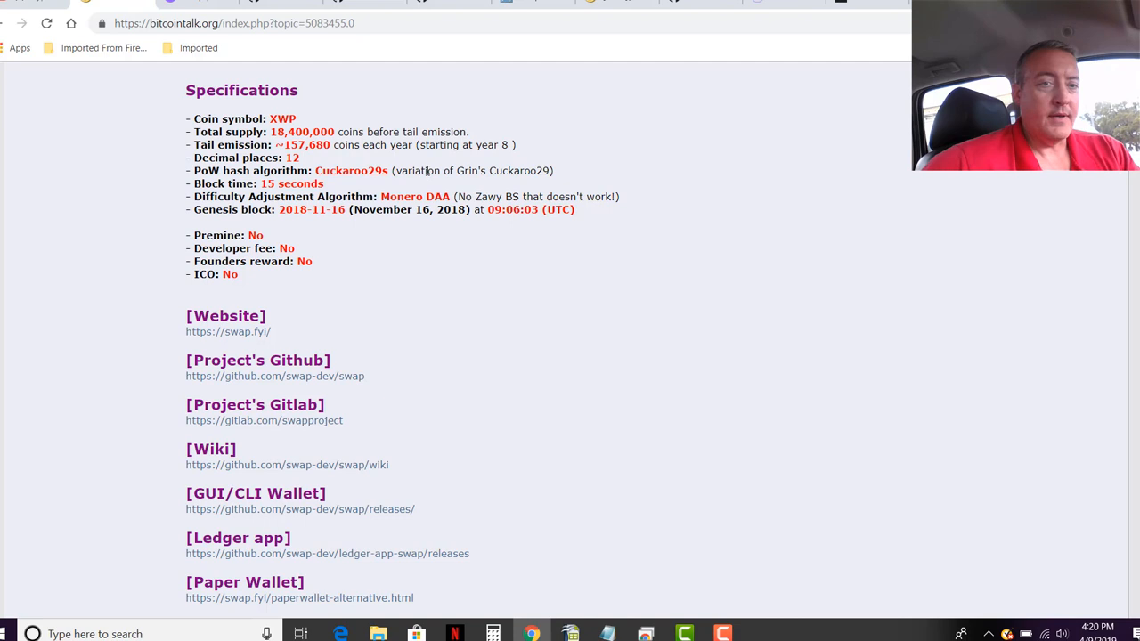
mouse_move(632, 152)
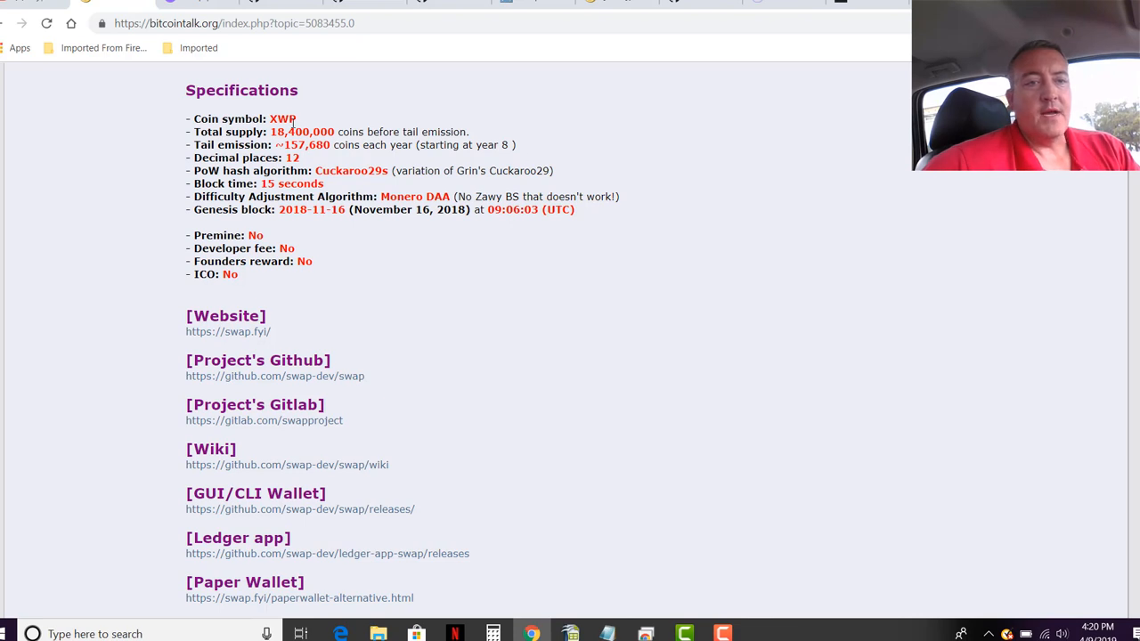
mouse_move(382, 96)
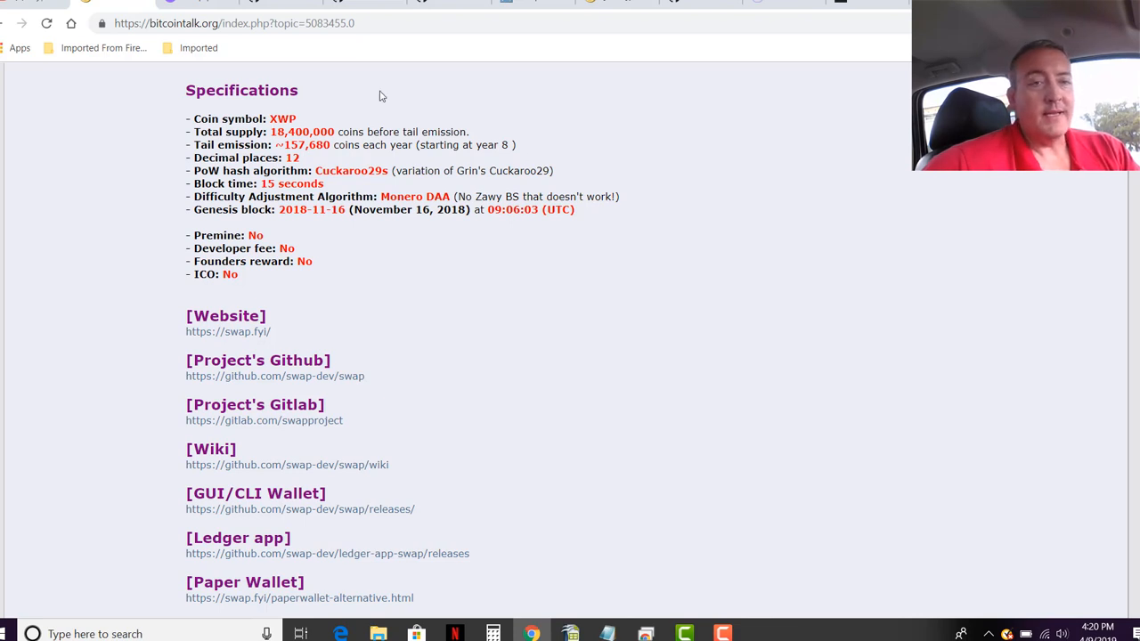
mouse_move(766, 161)
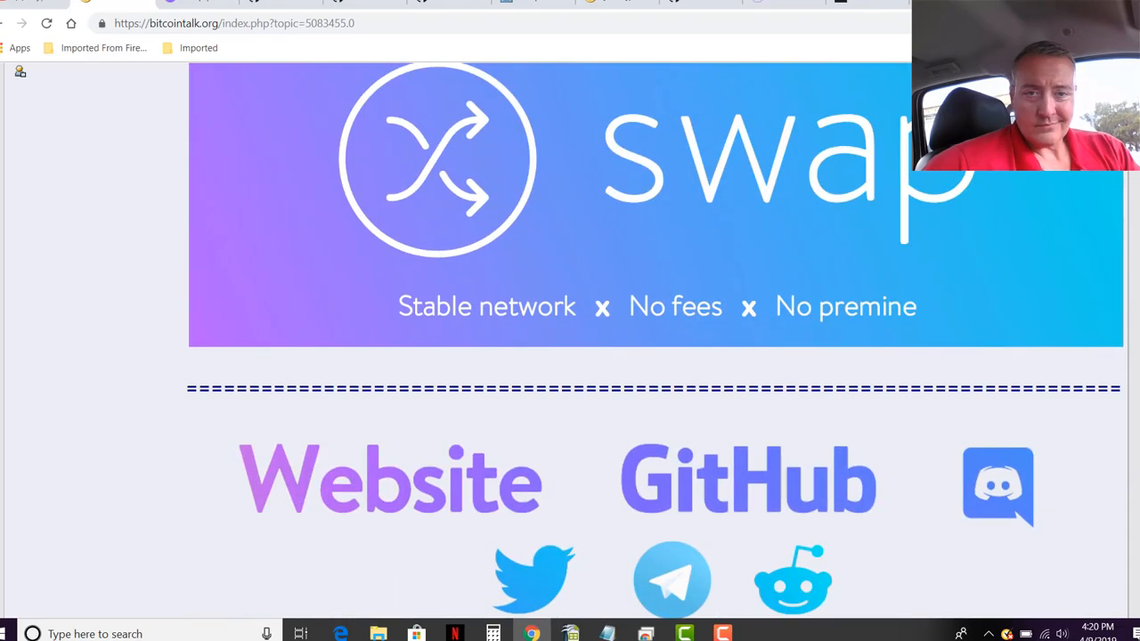
mouse_move(187, 6)
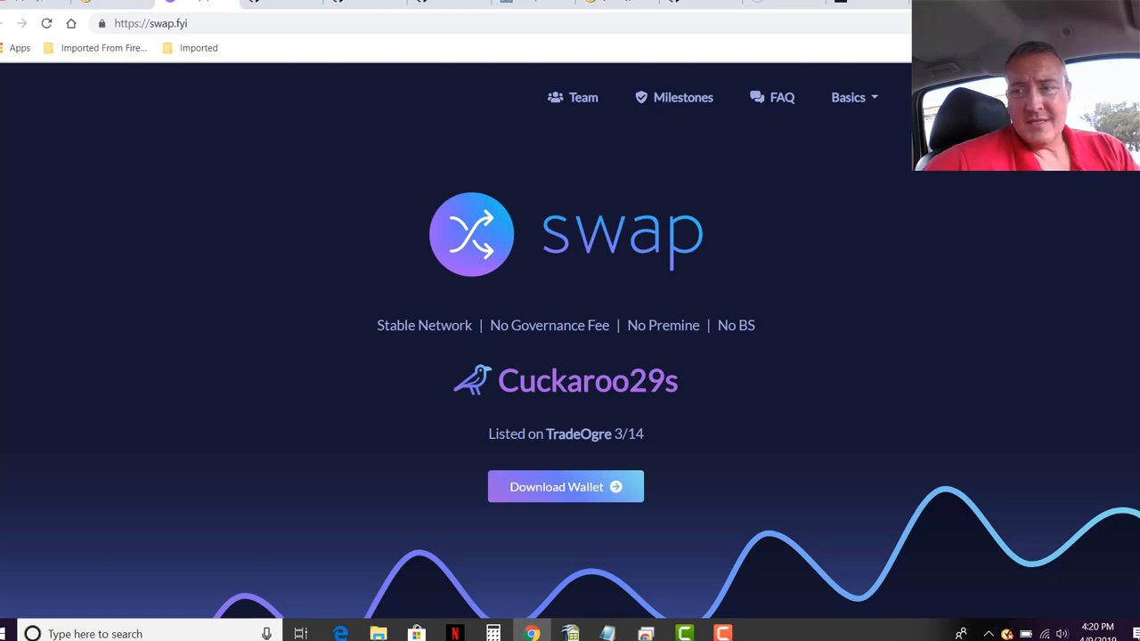
scroll(down, 3)
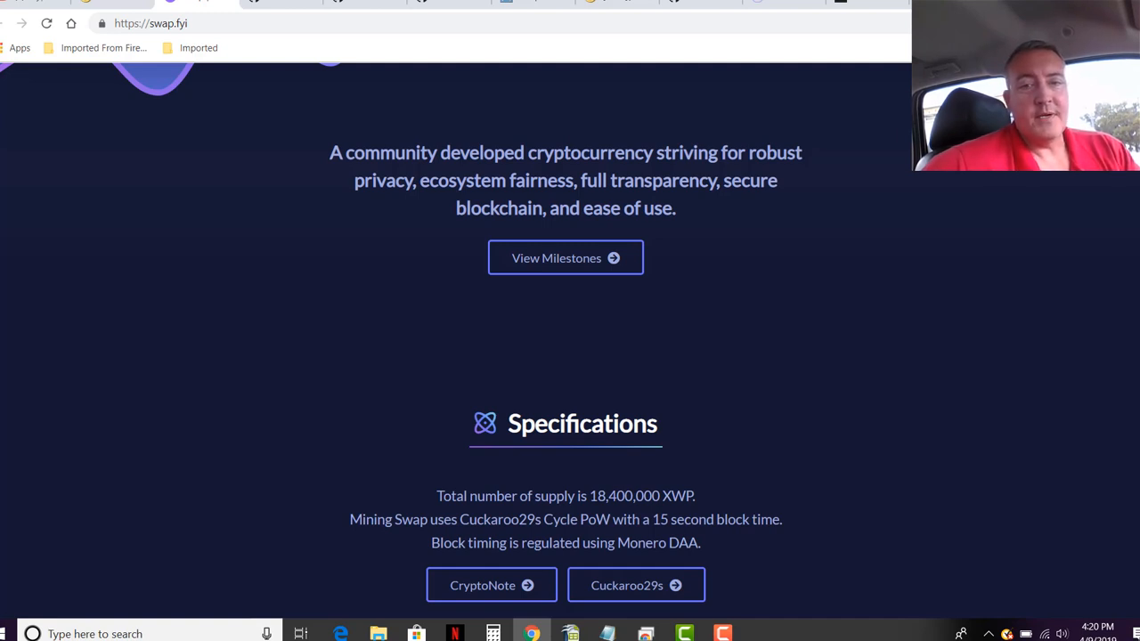
scroll(down, 3)
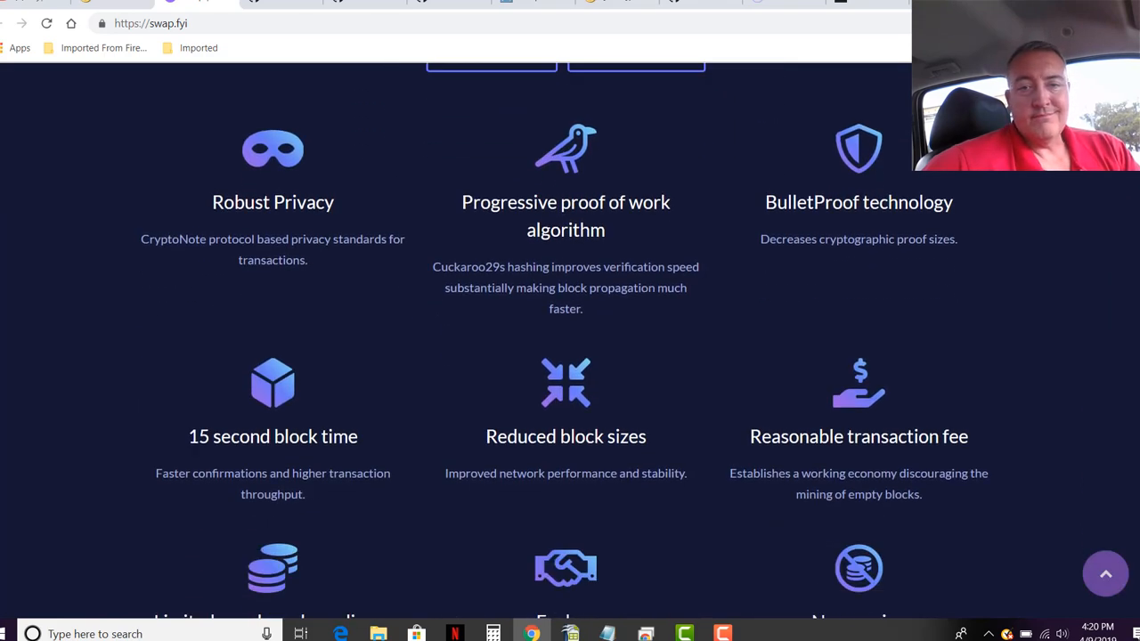
scroll(down, 3)
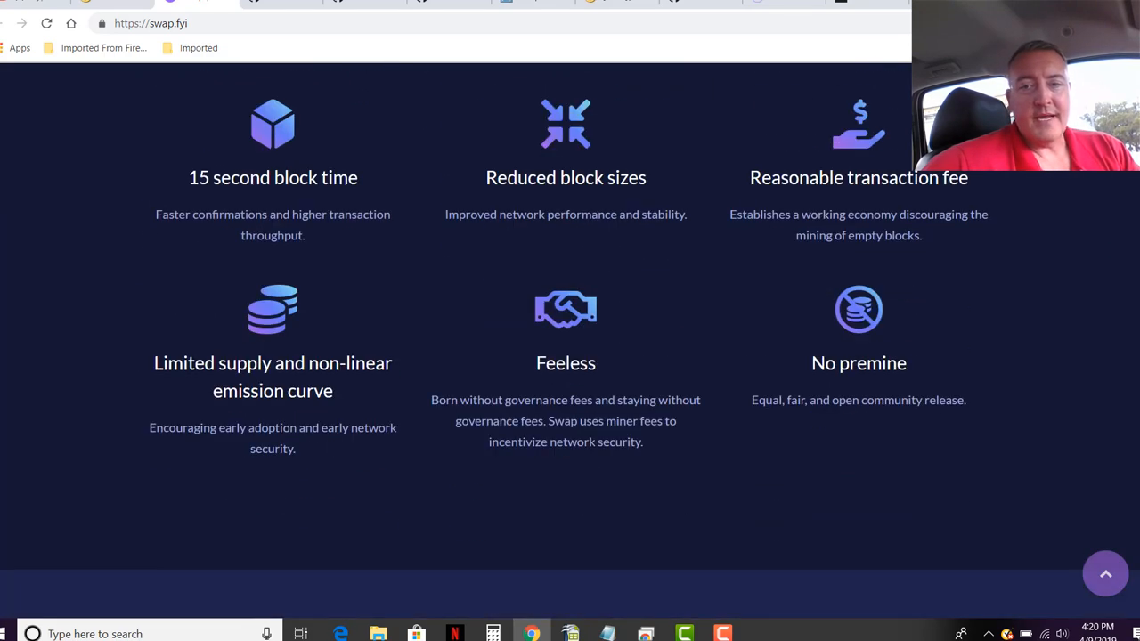
scroll(up, 3)
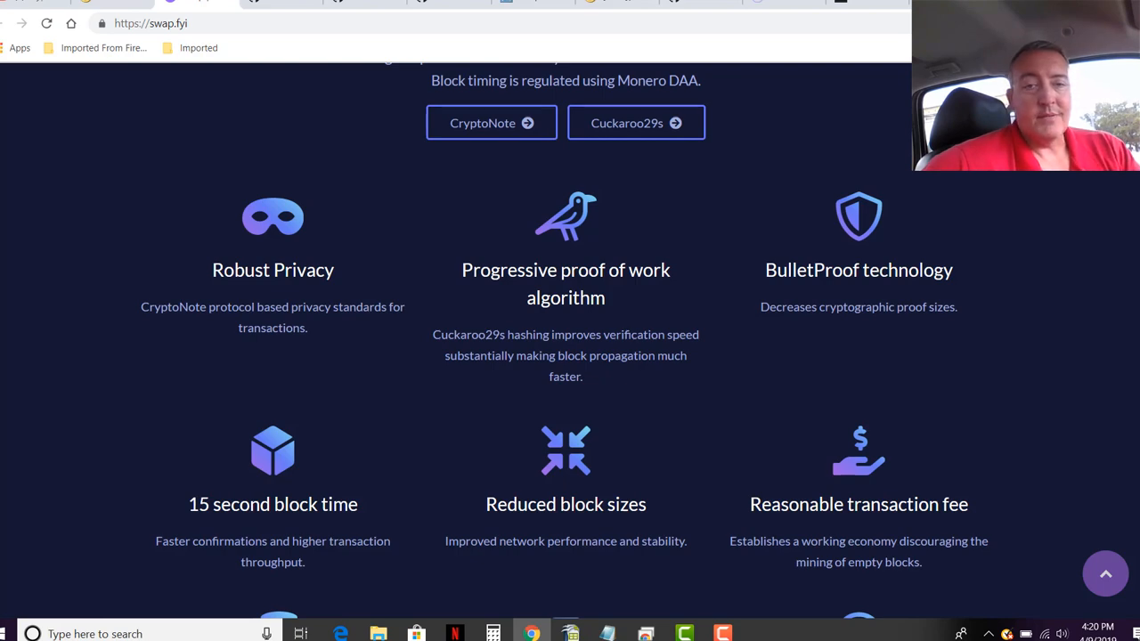
scroll(down, 3)
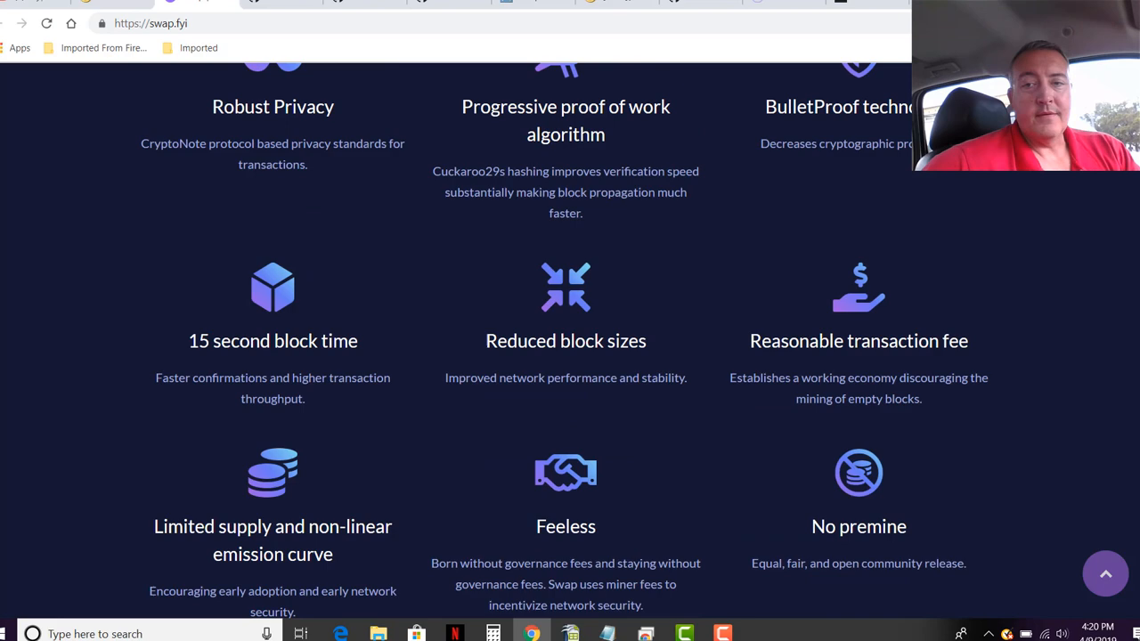
scroll(down, 3)
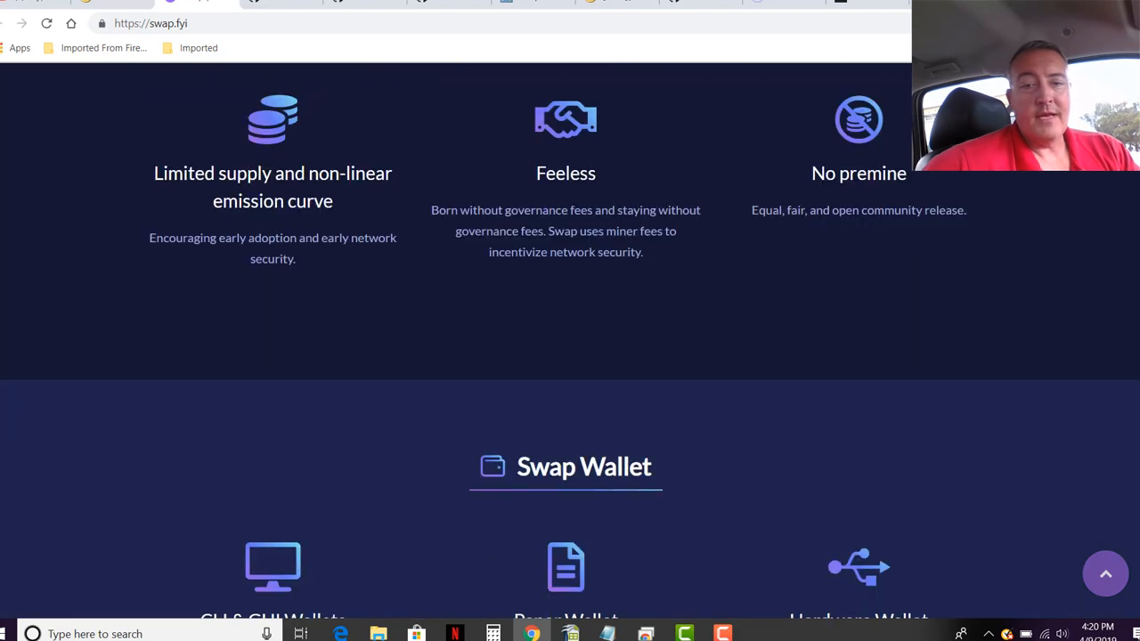
scroll(up, 3)
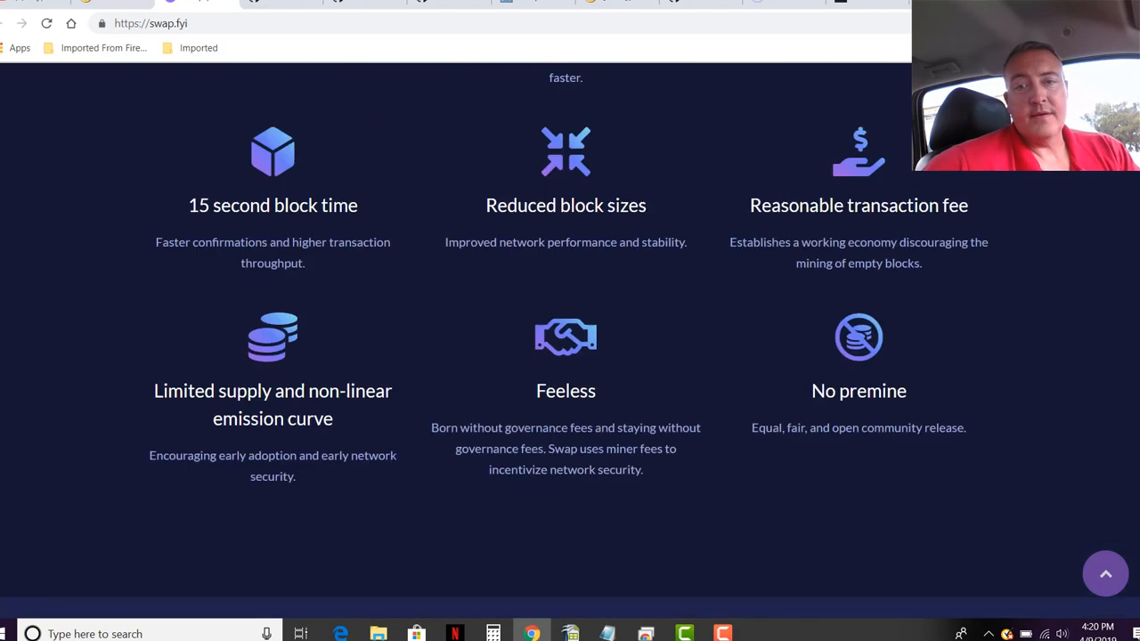
scroll(up, 3)
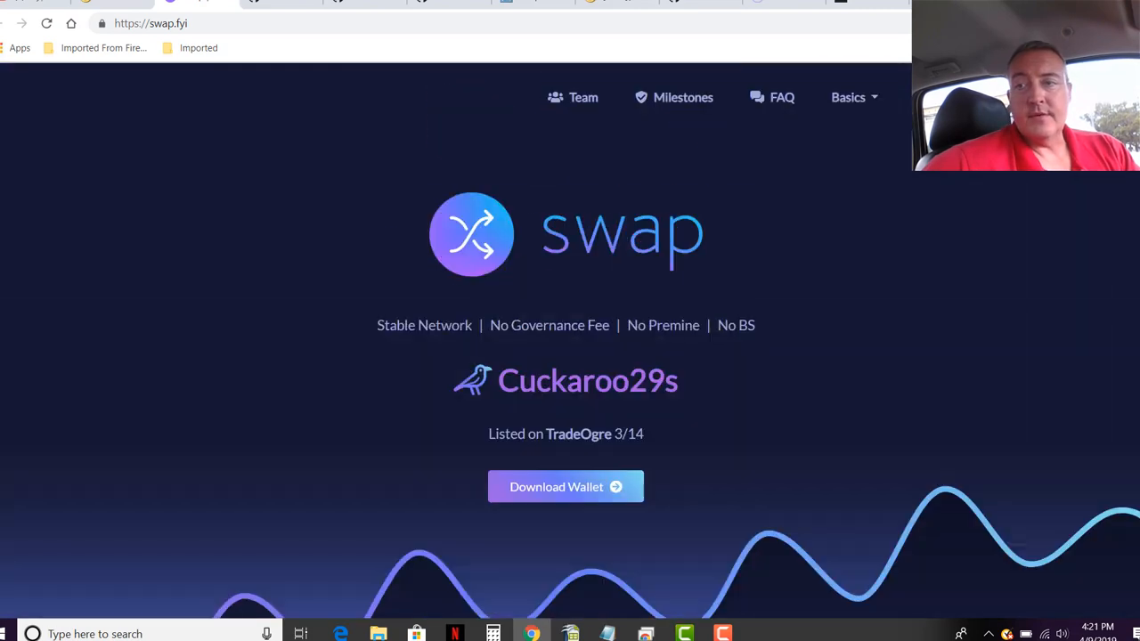
mouse_move(137, 65)
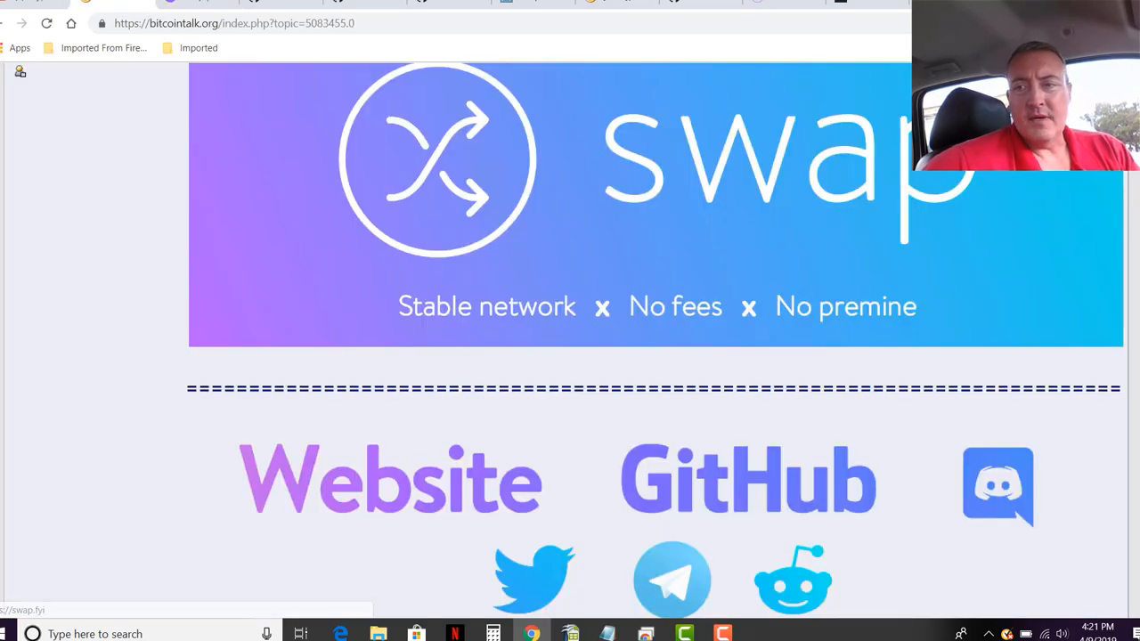
scroll(down, 3)
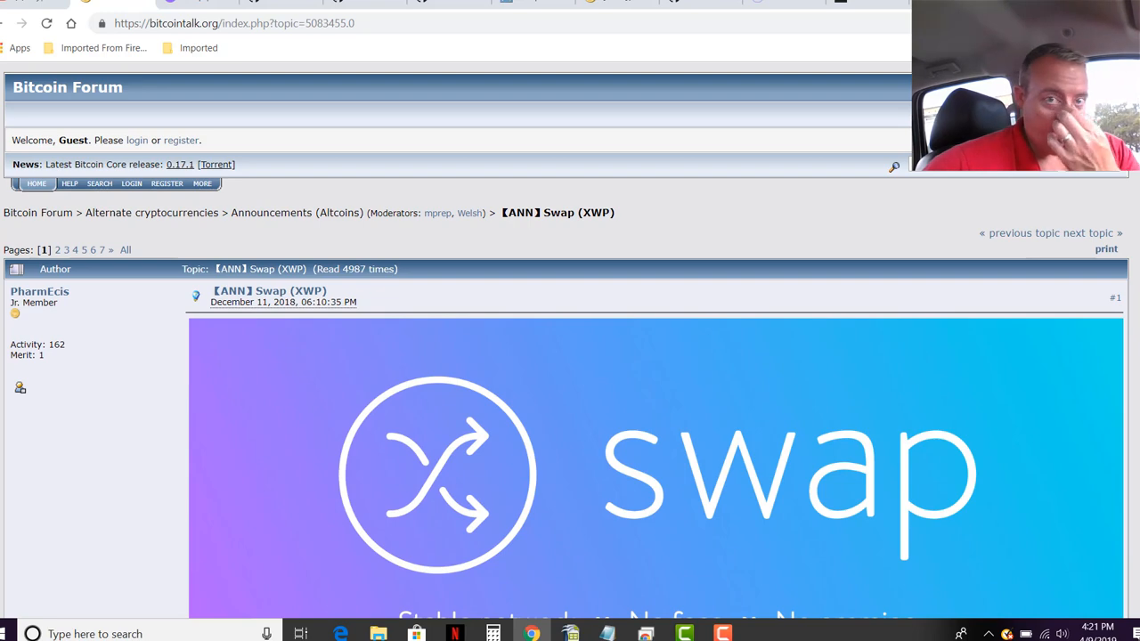
mouse_move(434, 41)
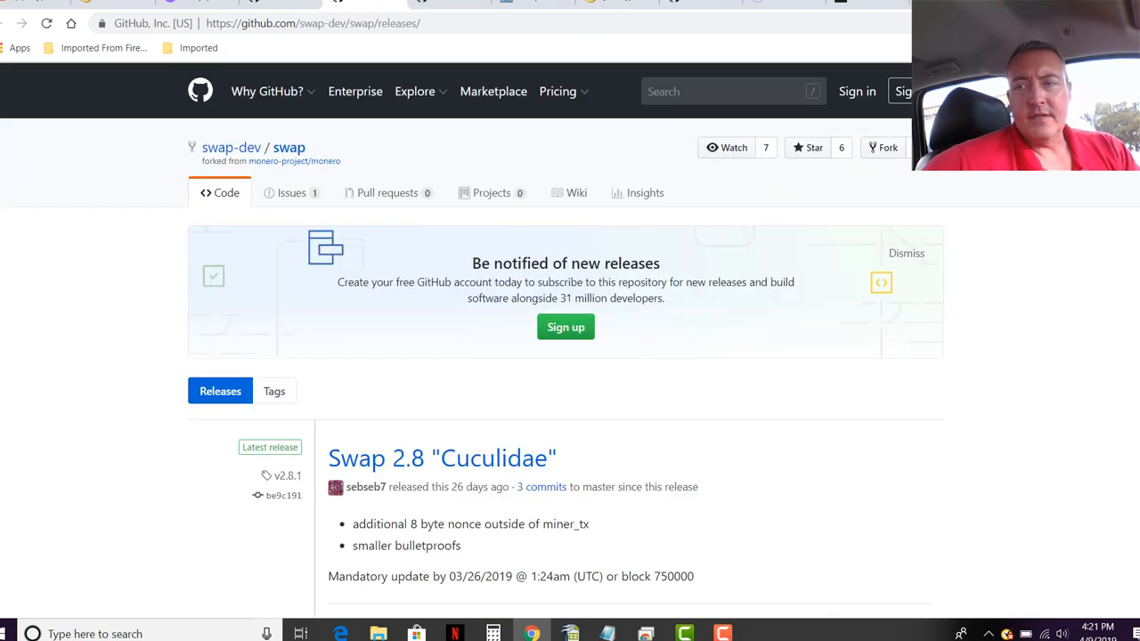
scroll(down, 3)
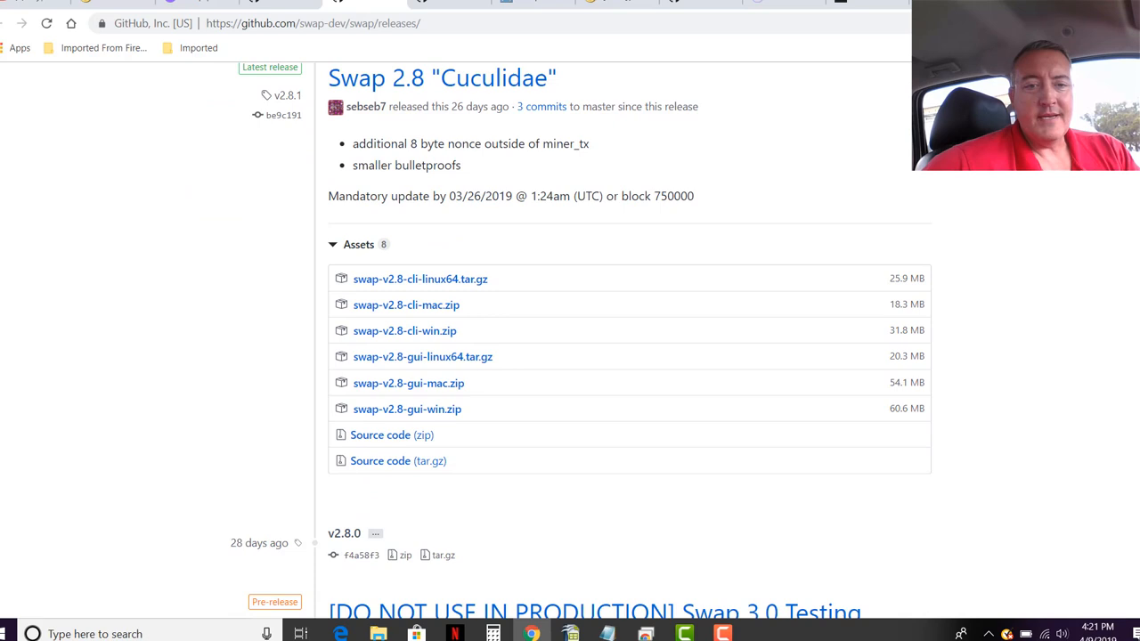
mouse_move(565, 321)
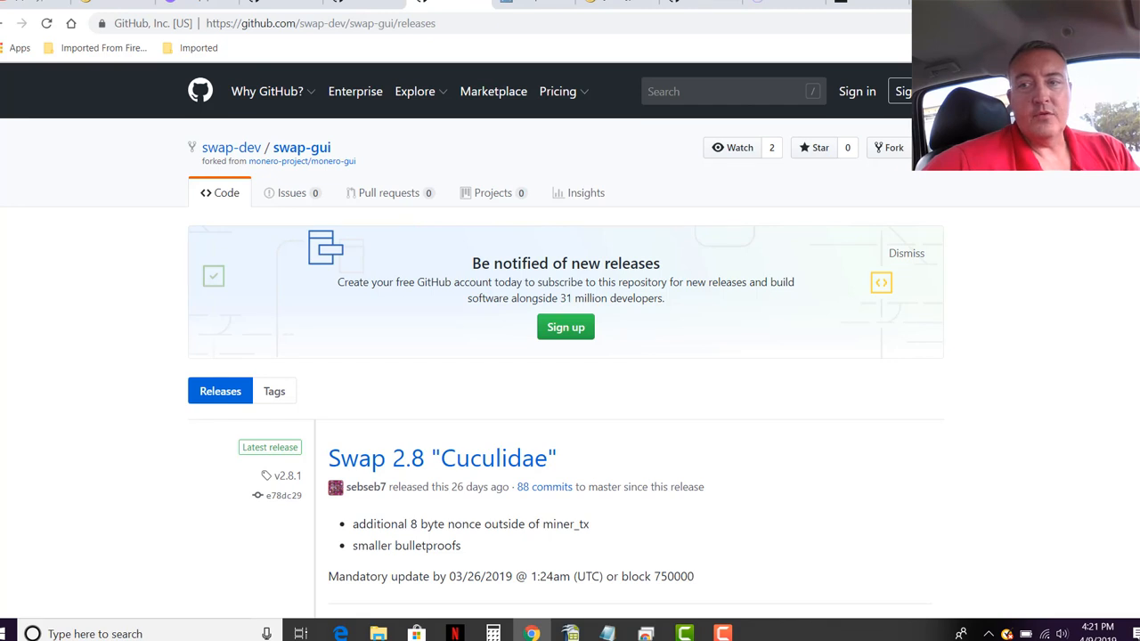
scroll(down, 3)
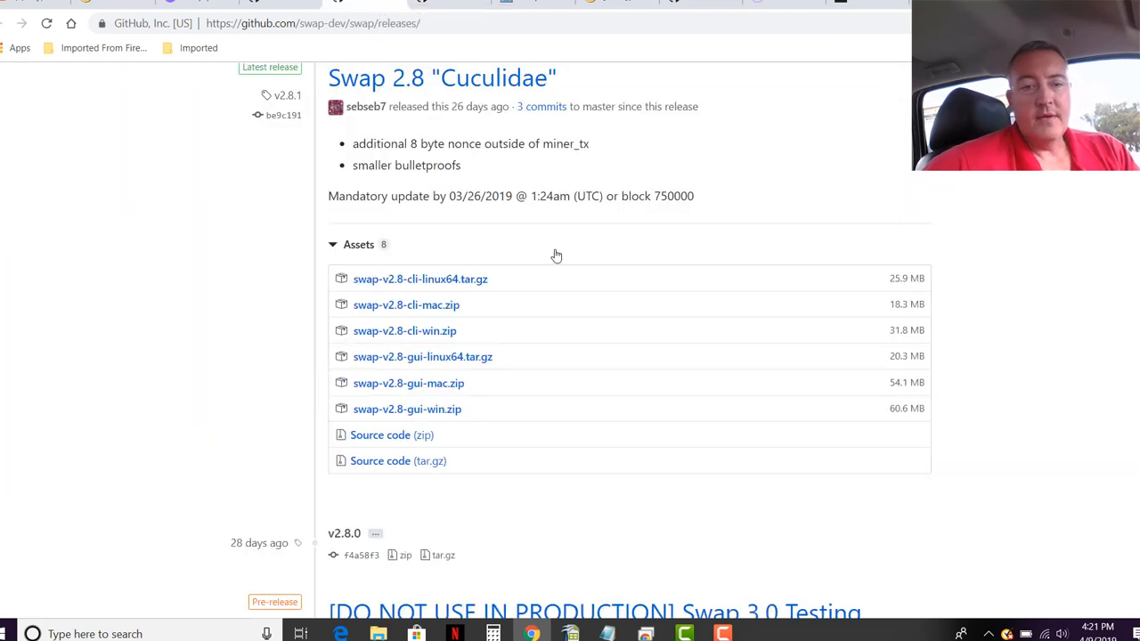
mouse_move(581, 396)
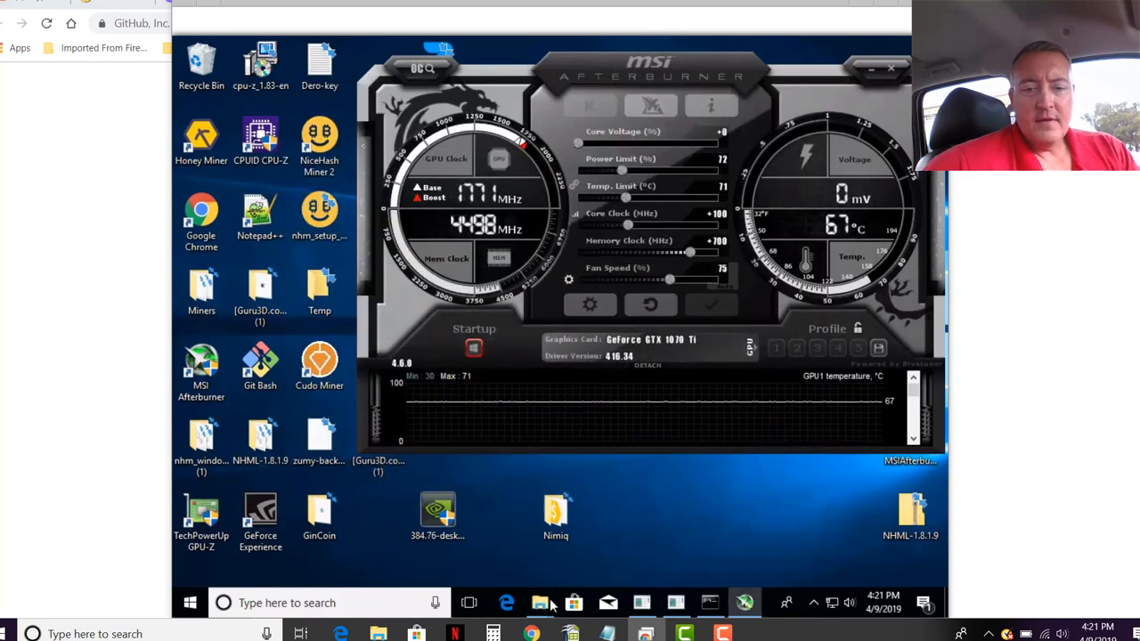
Open Wal > Swap > swap-v2.8-cli-win in File Explorer and view the swapd sync window
click(539, 603)
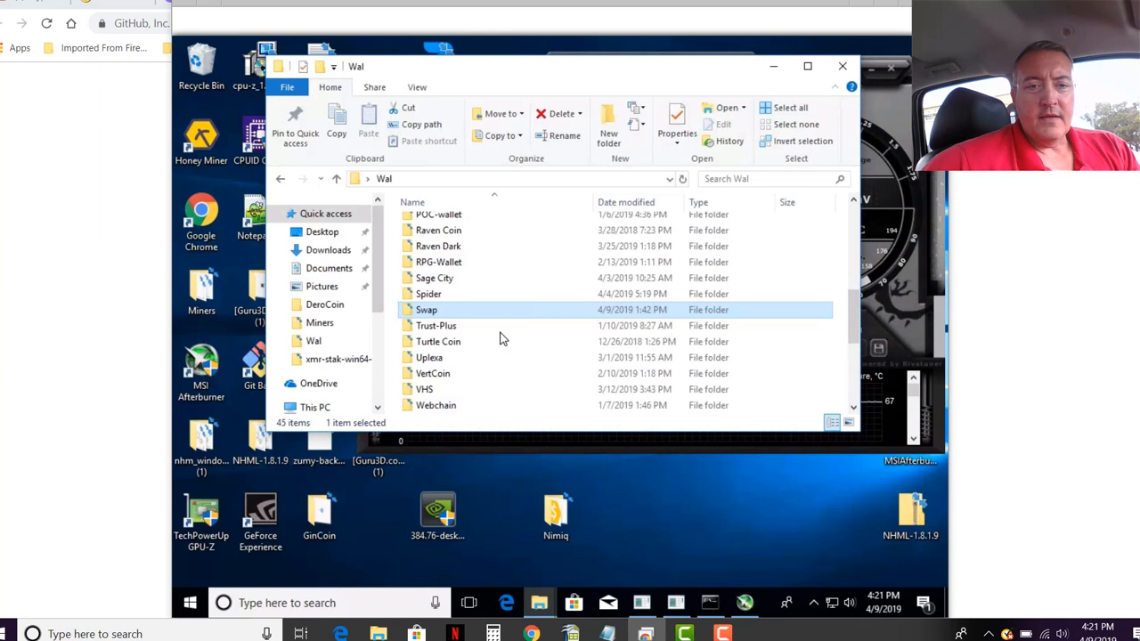
mouse_move(512, 321)
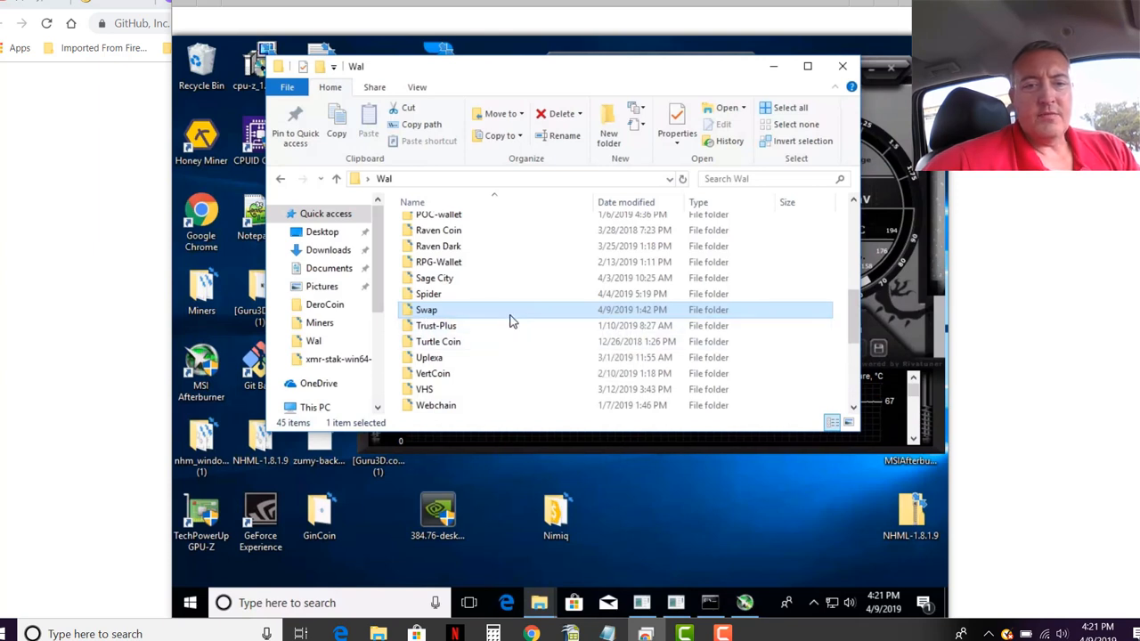
double_click(427, 309)
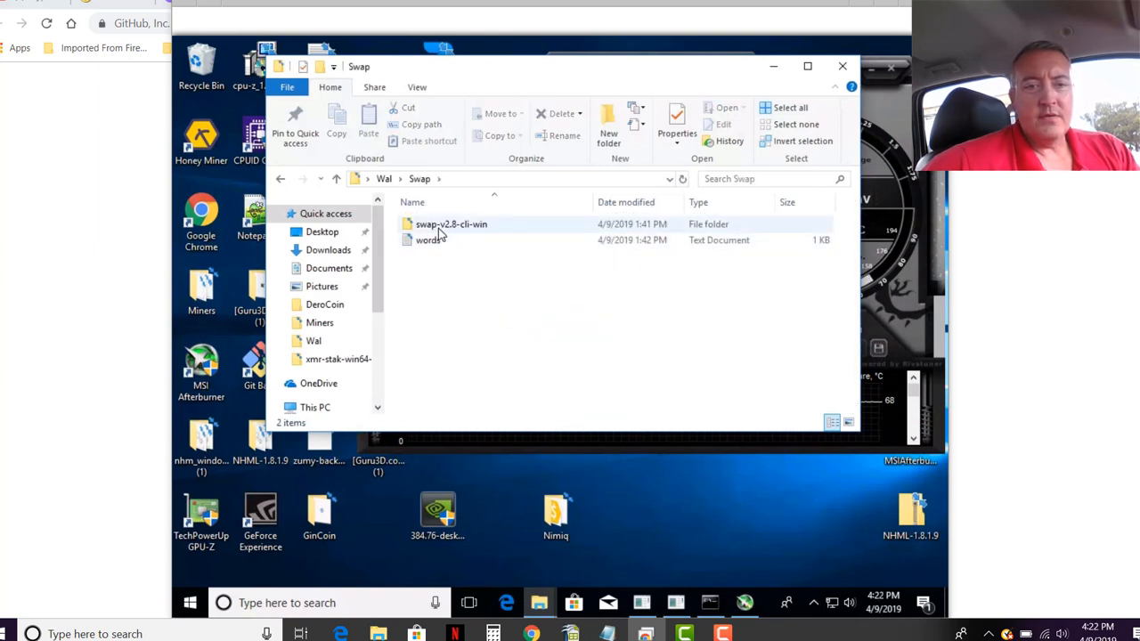
double_click(451, 223)
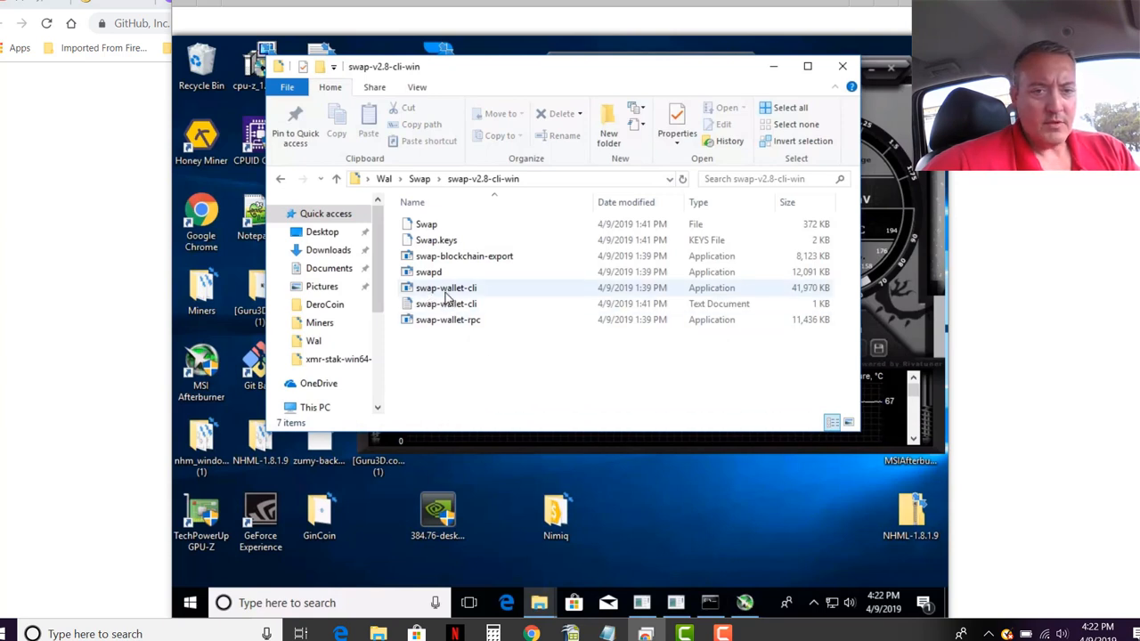
mouse_move(445, 288)
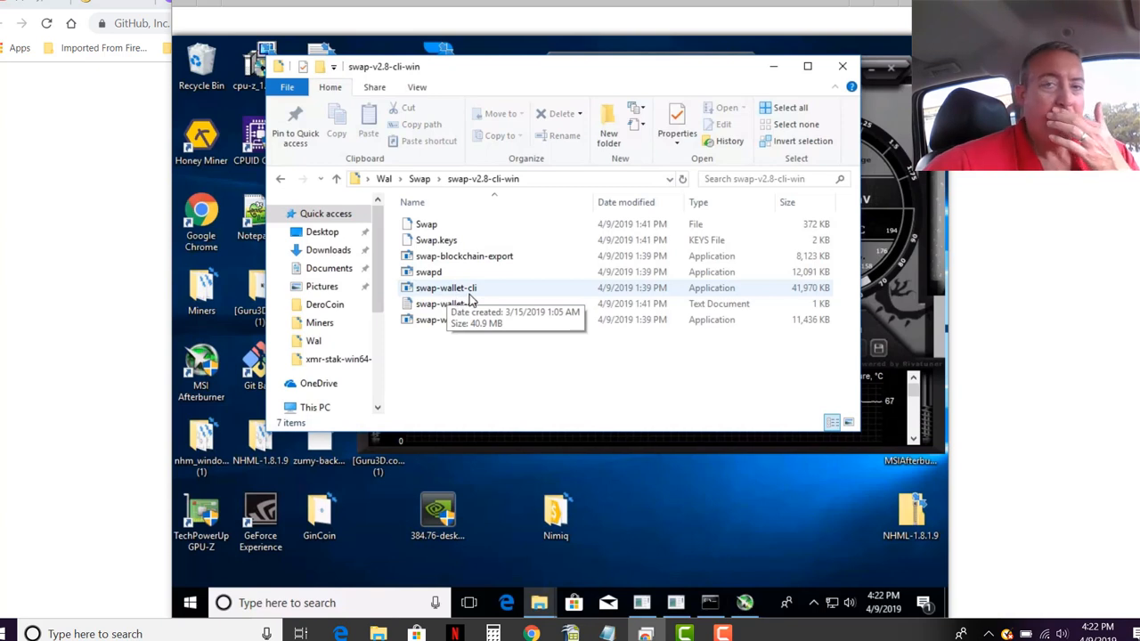
mouse_move(498, 363)
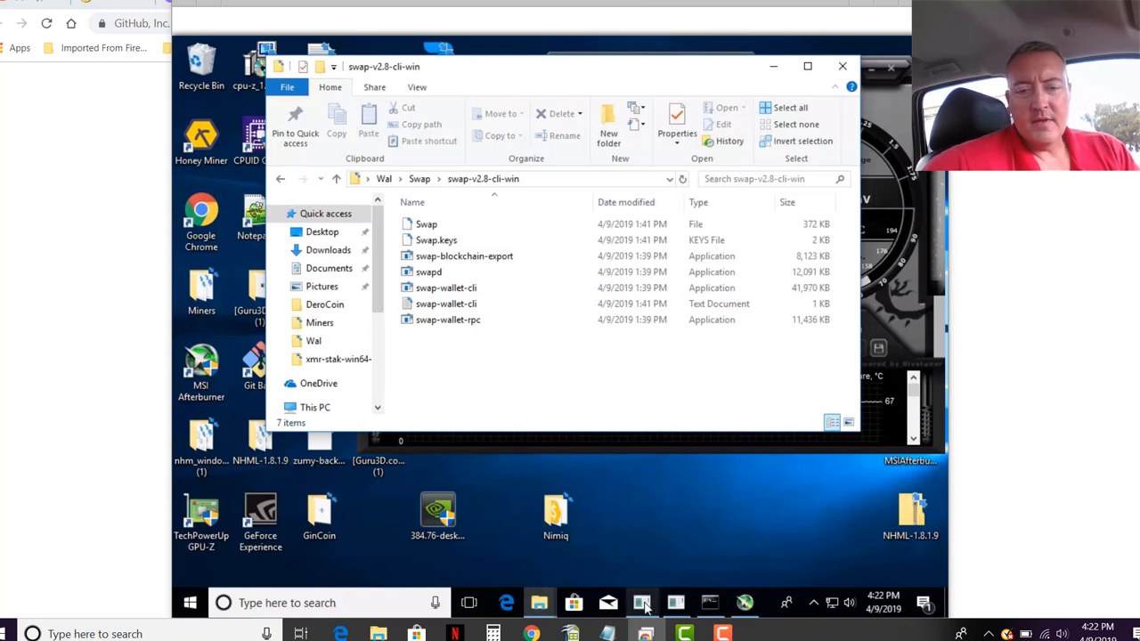
double_click(431, 271)
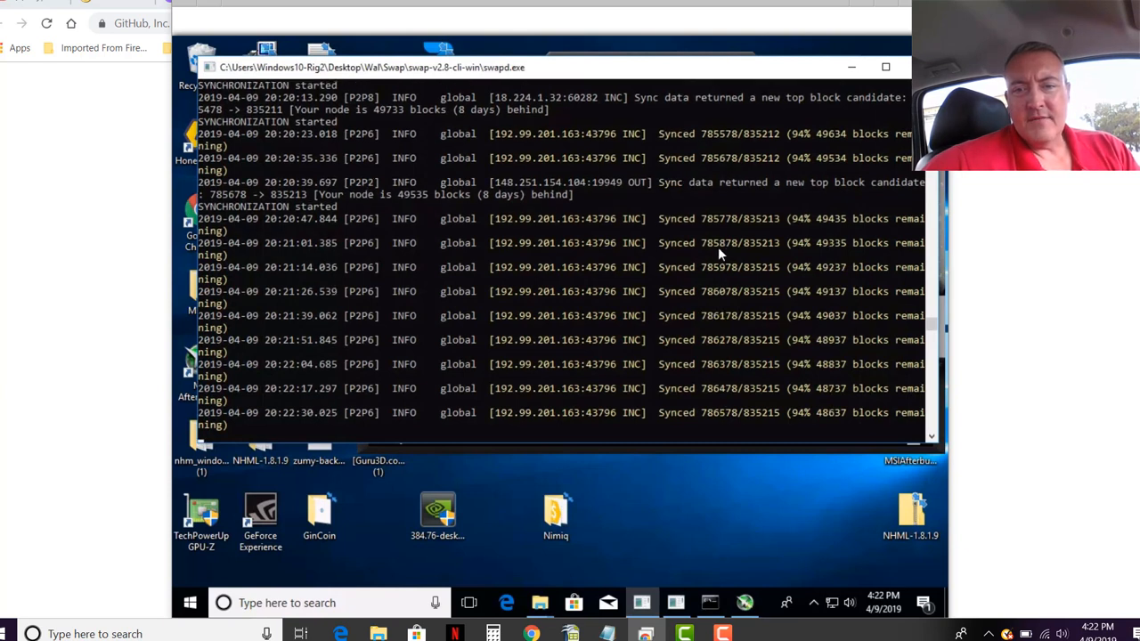
mouse_move(764, 247)
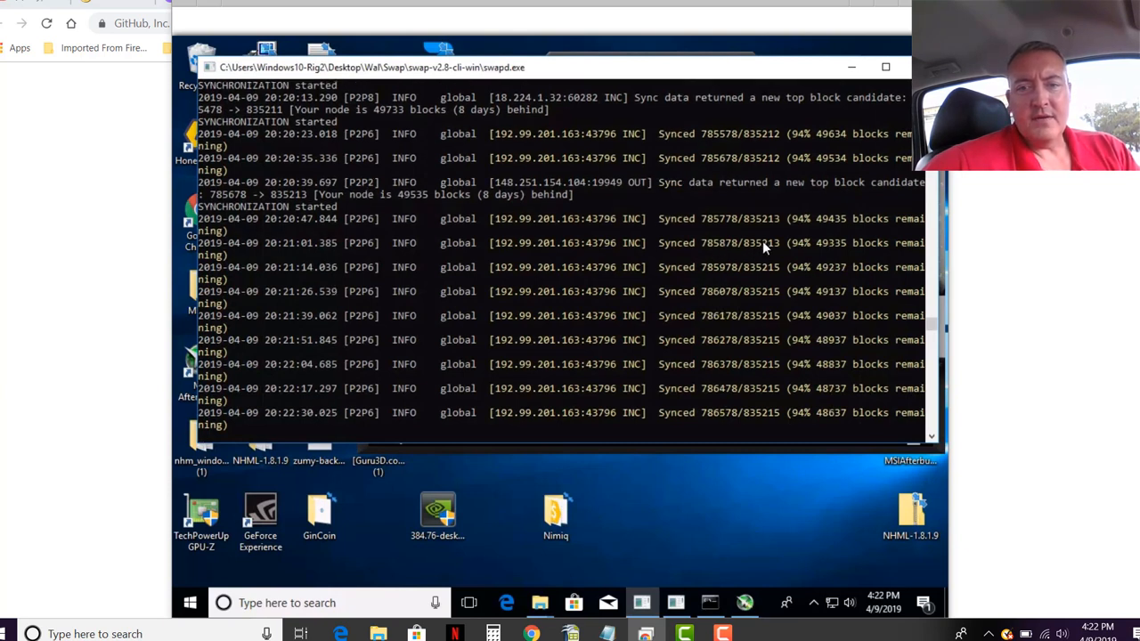
mouse_move(852, 232)
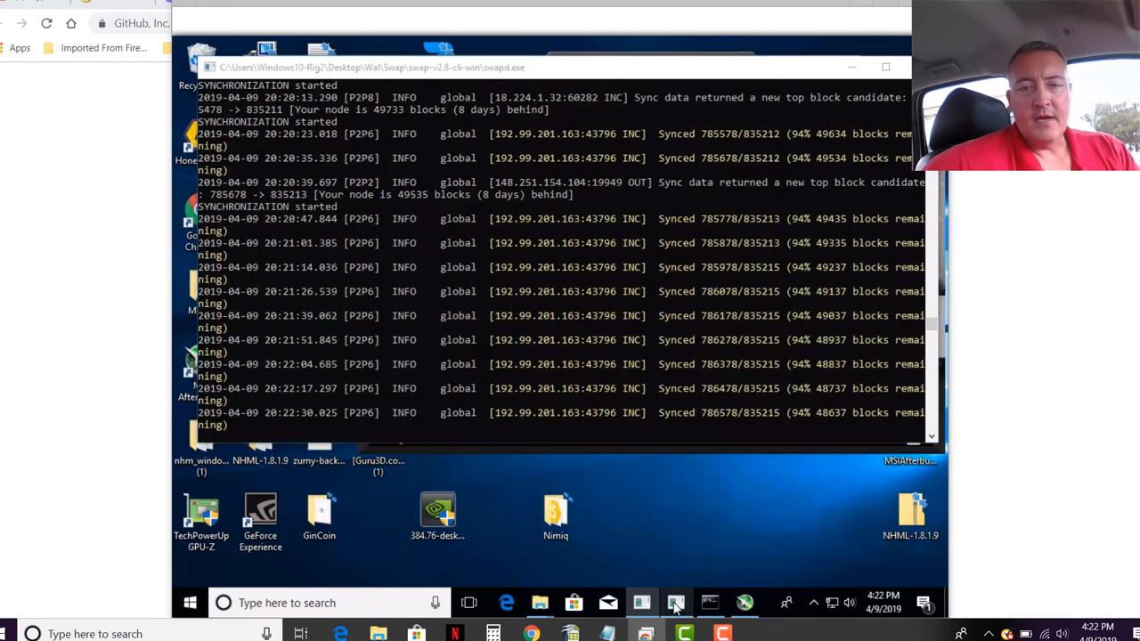
Bring the swap-wallet-cli console window to the front
click(675, 602)
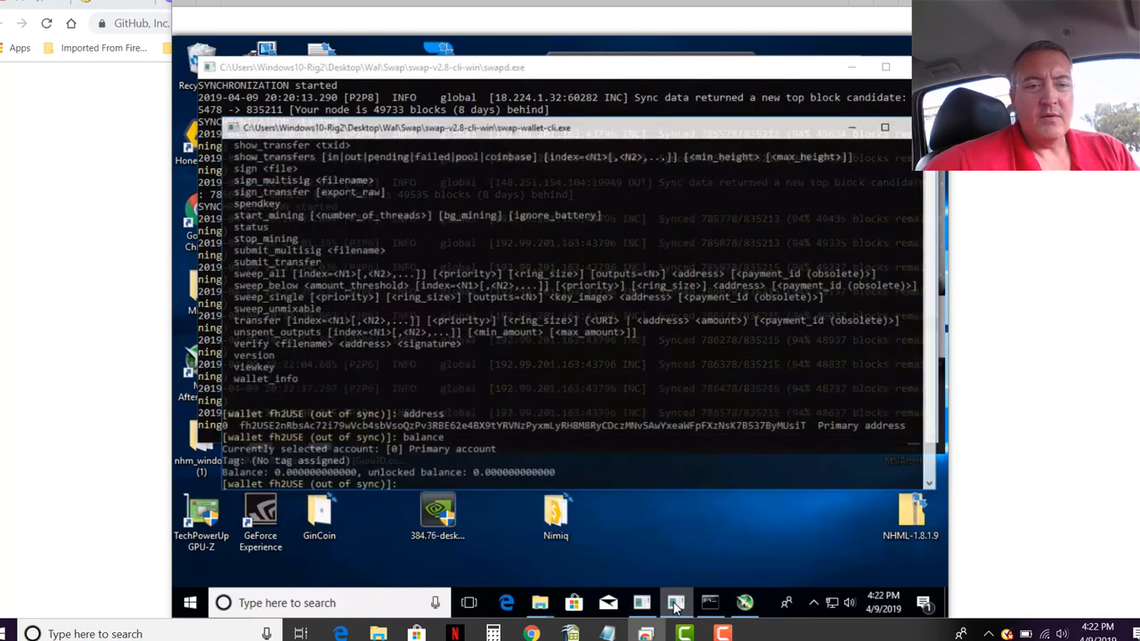
mouse_move(637, 409)
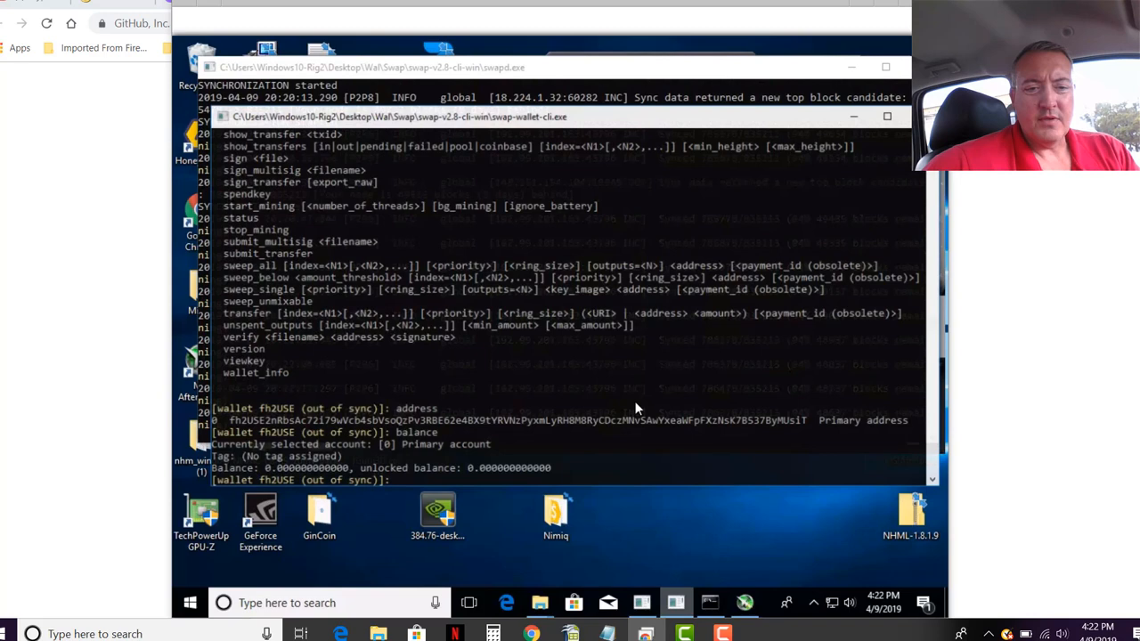
mouse_move(635, 364)
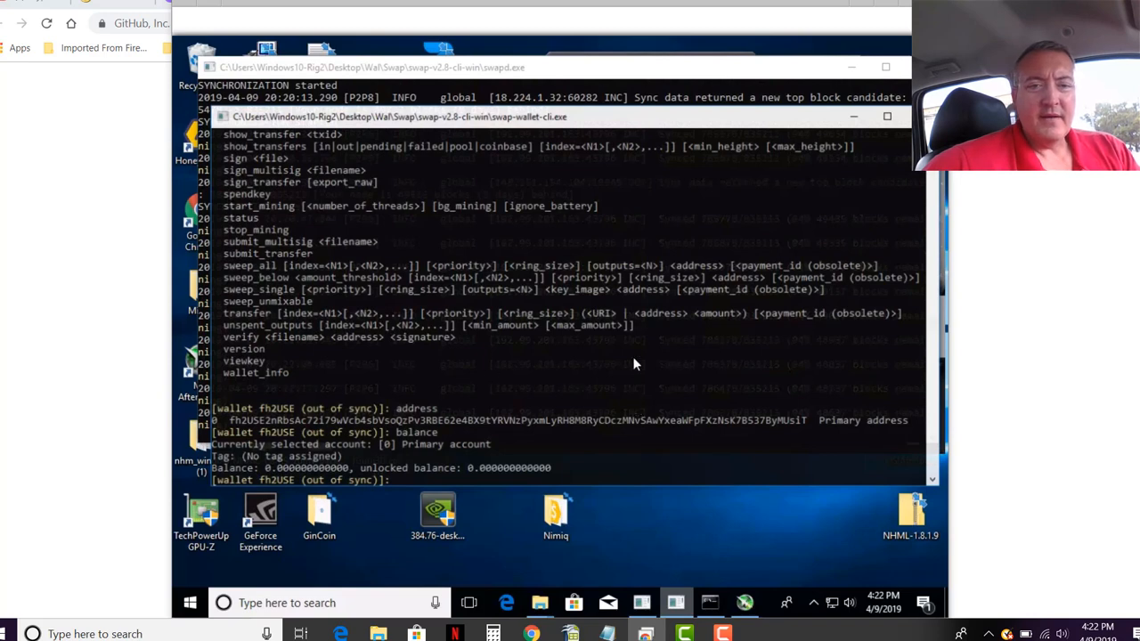
mouse_move(641, 378)
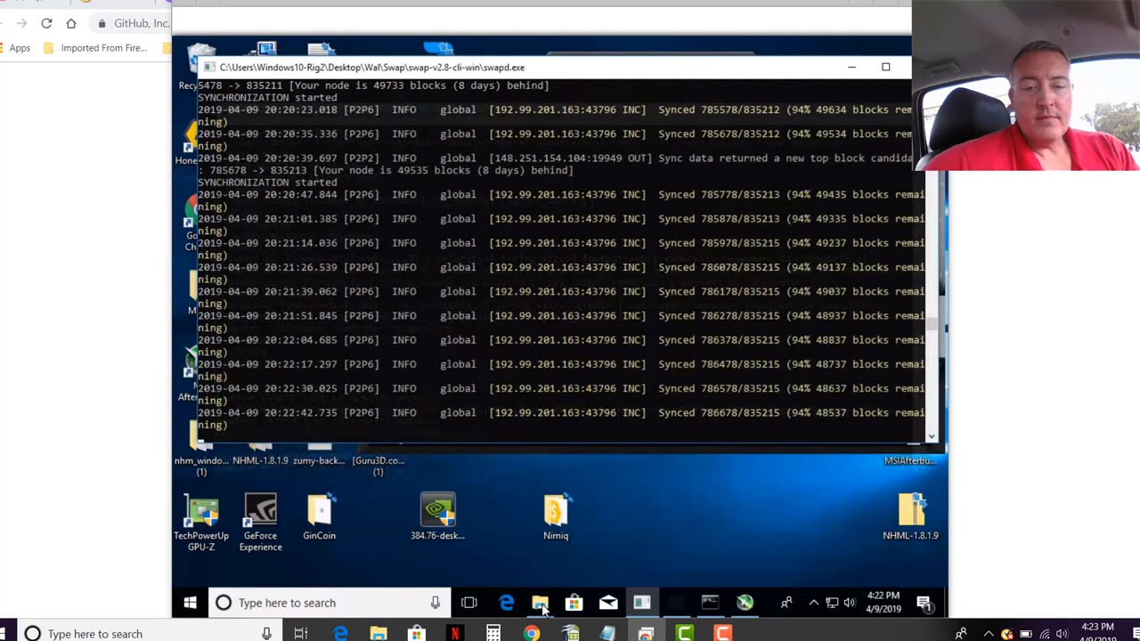
Launch swap-wallet-cli from the swap-v2.8-cli-win folder
click(542, 603)
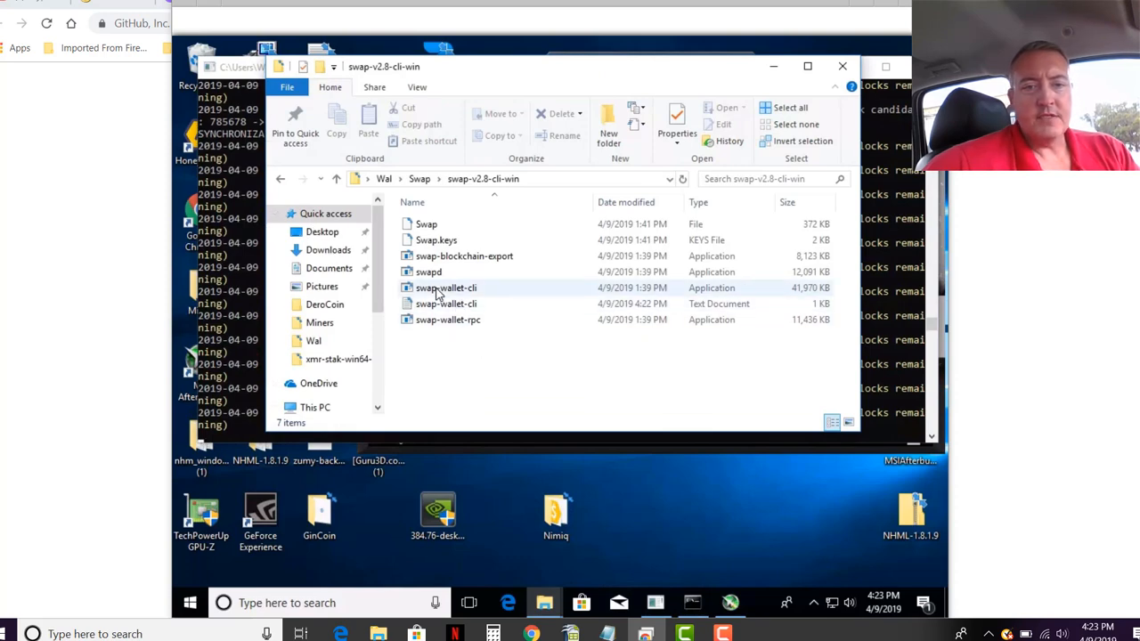
double_click(444, 288)
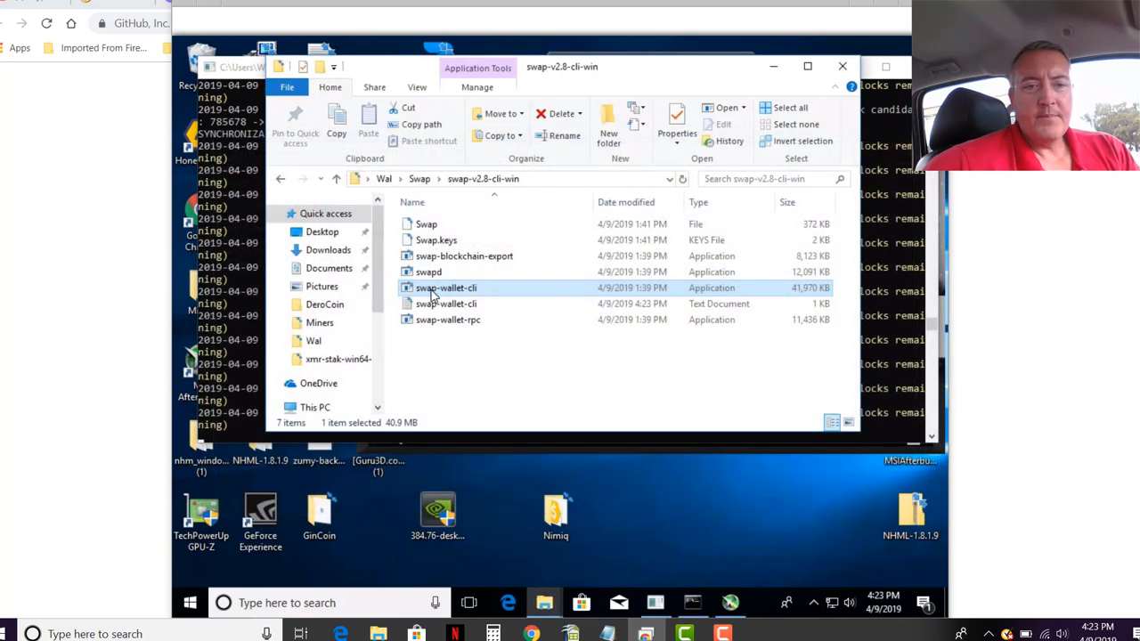
mouse_move(432, 288)
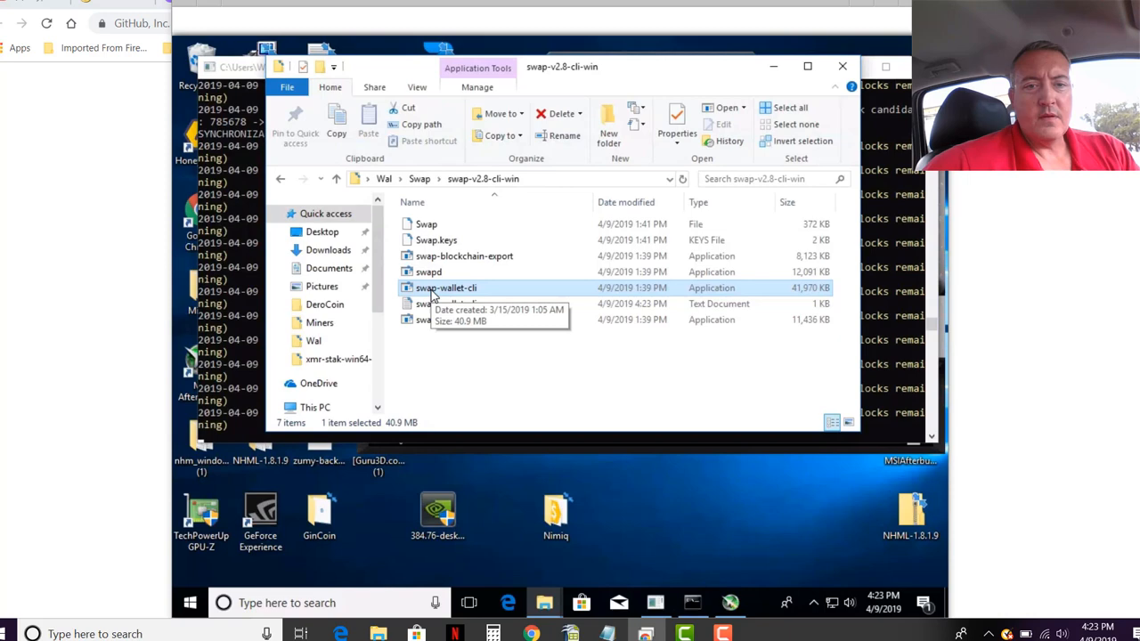
double_click(445, 287)
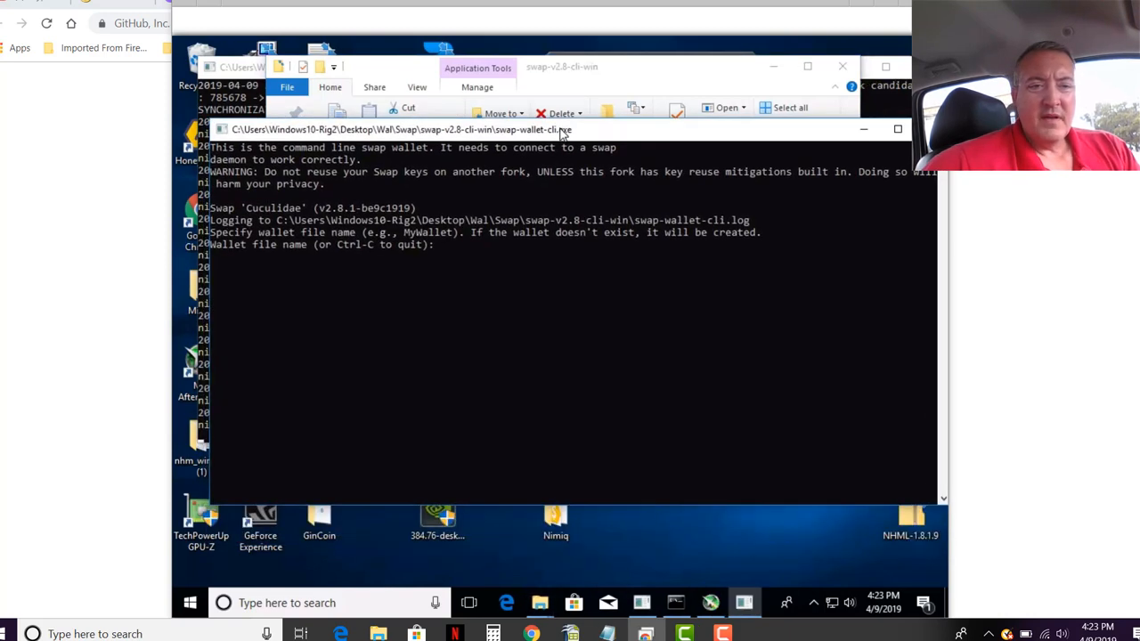
mouse_move(383, 250)
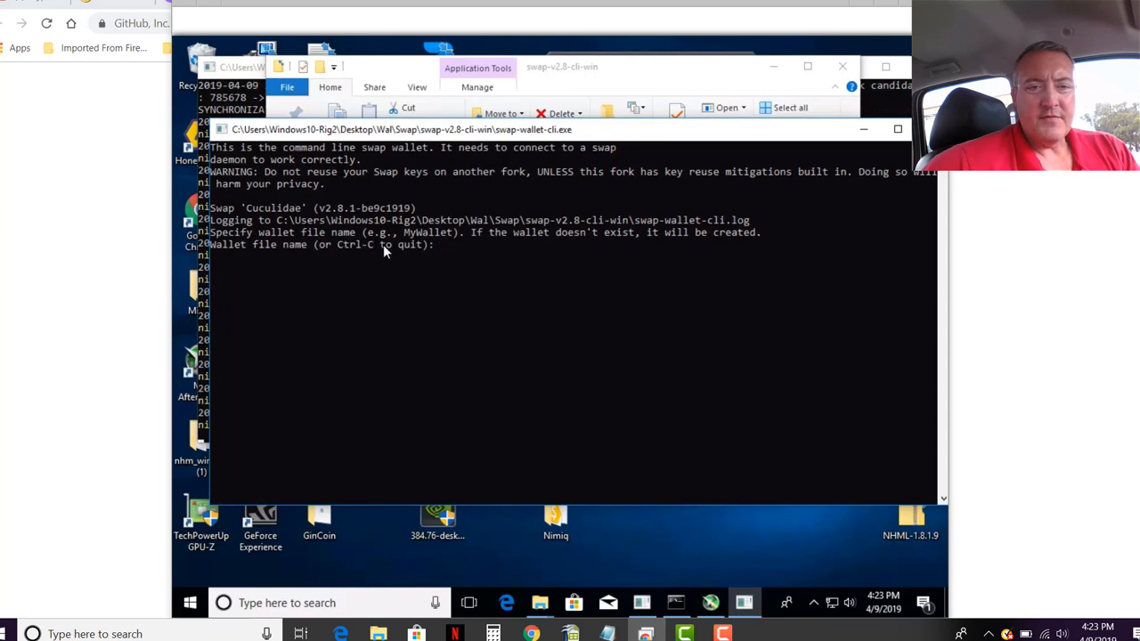
mouse_move(550, 255)
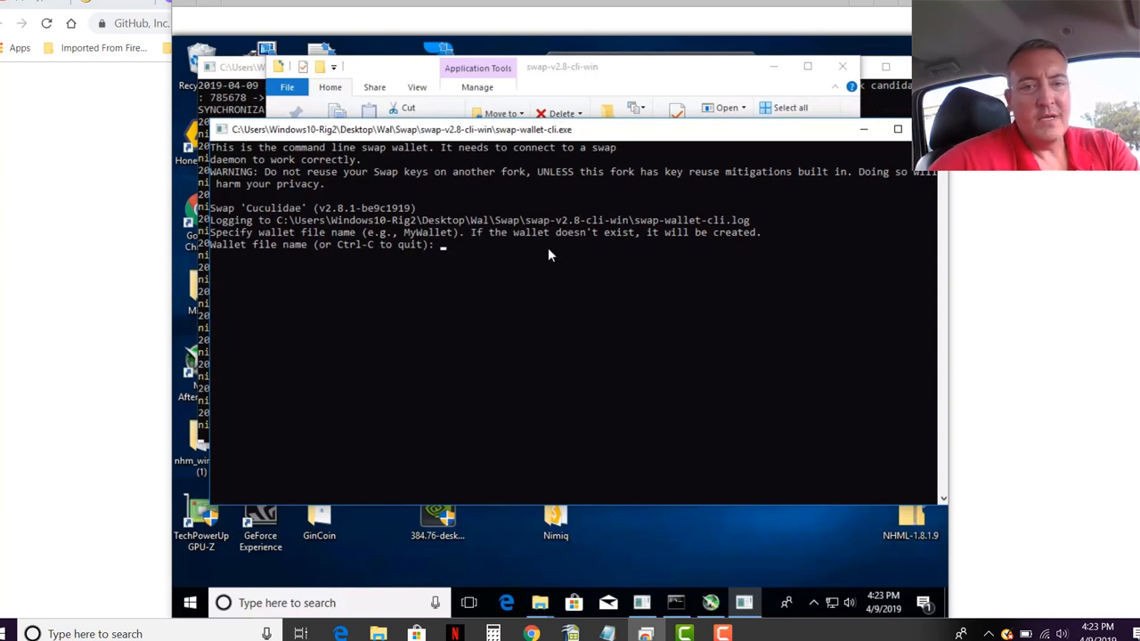
Create wallet 'Swapwallet' with a confirmed password and English (1) seed language
text(Sw)
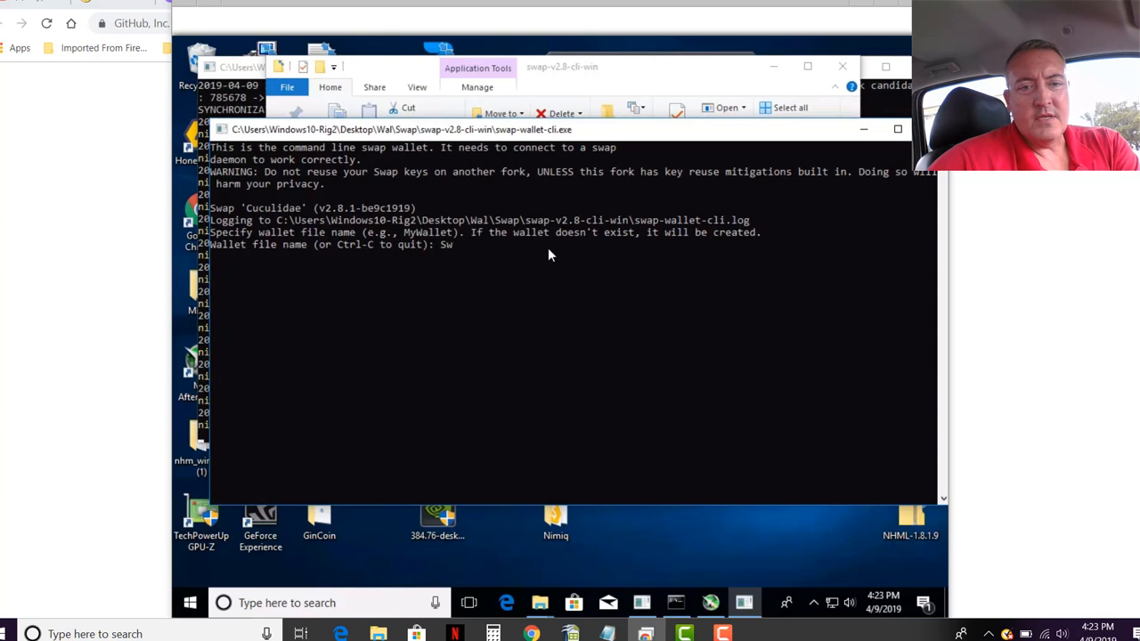
text(apwallet)
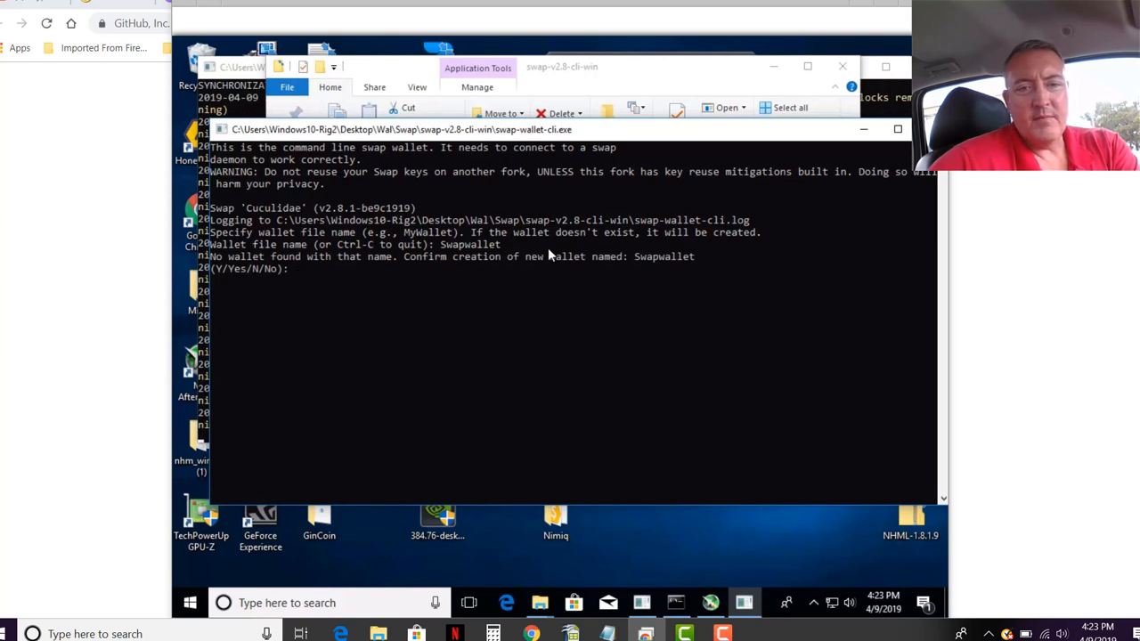
mouse_move(580, 302)
text(y)
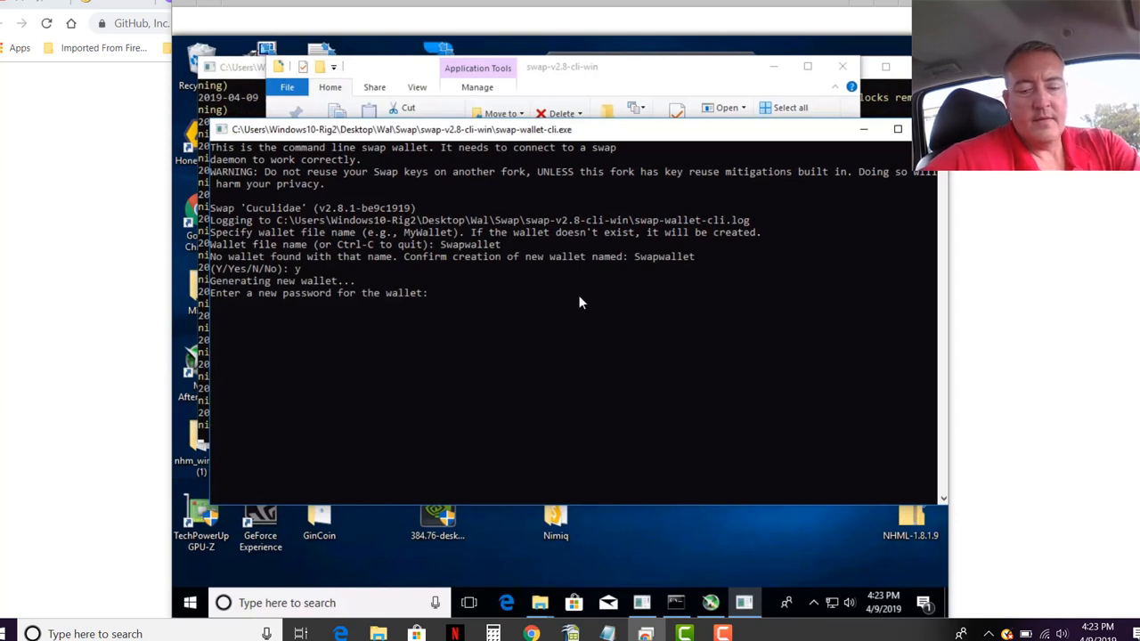
key(enter)
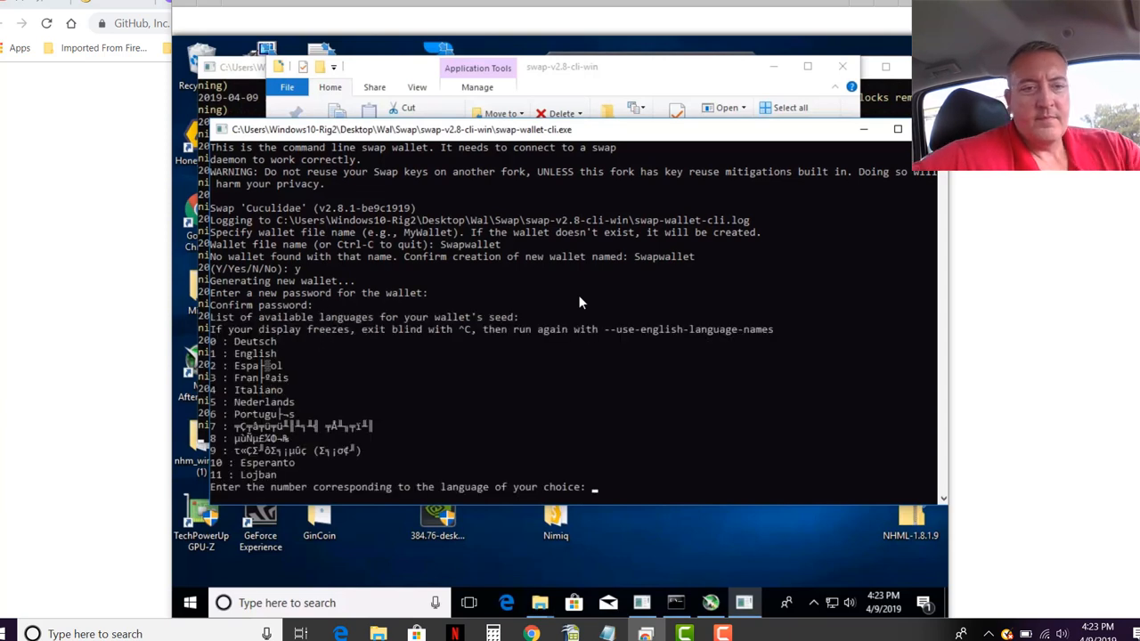
mouse_move(658, 335)
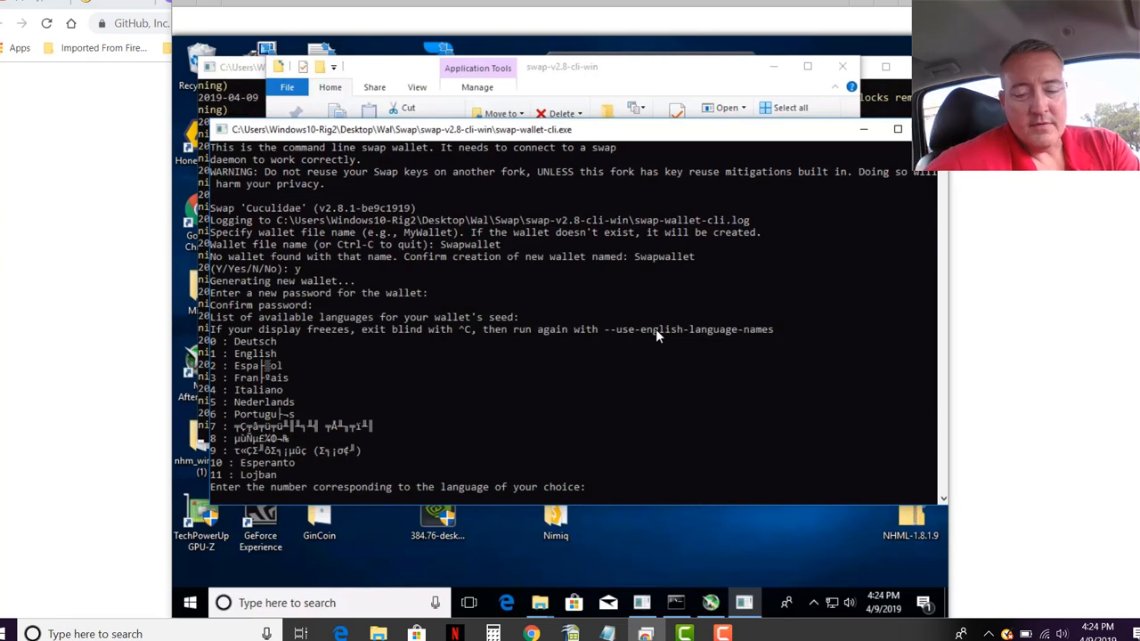
text(1)
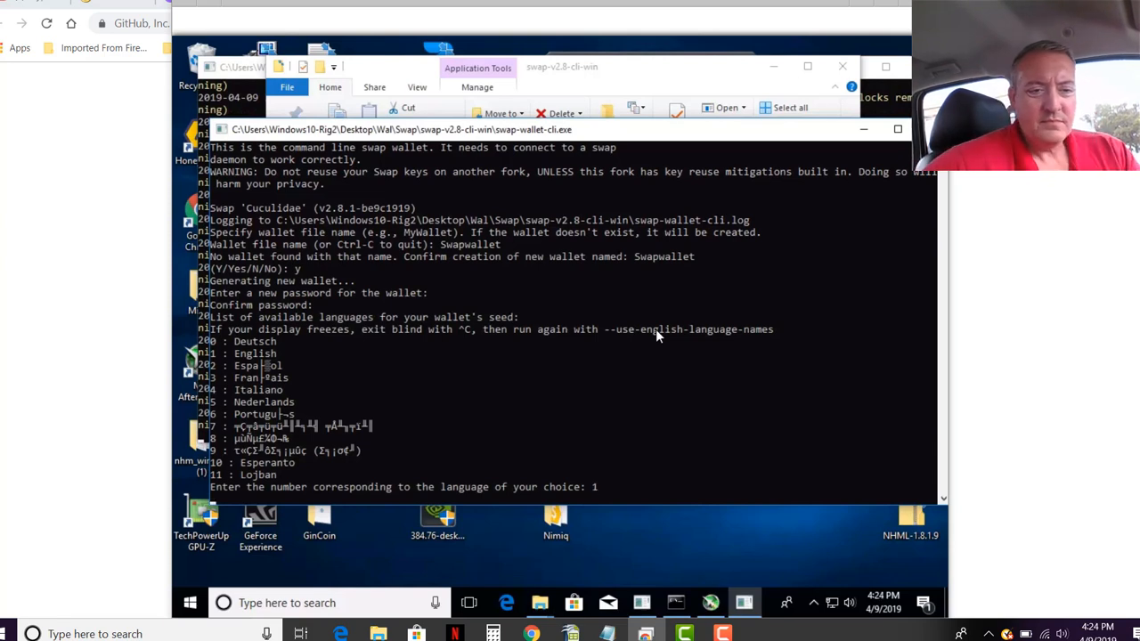
mouse_move(757, 392)
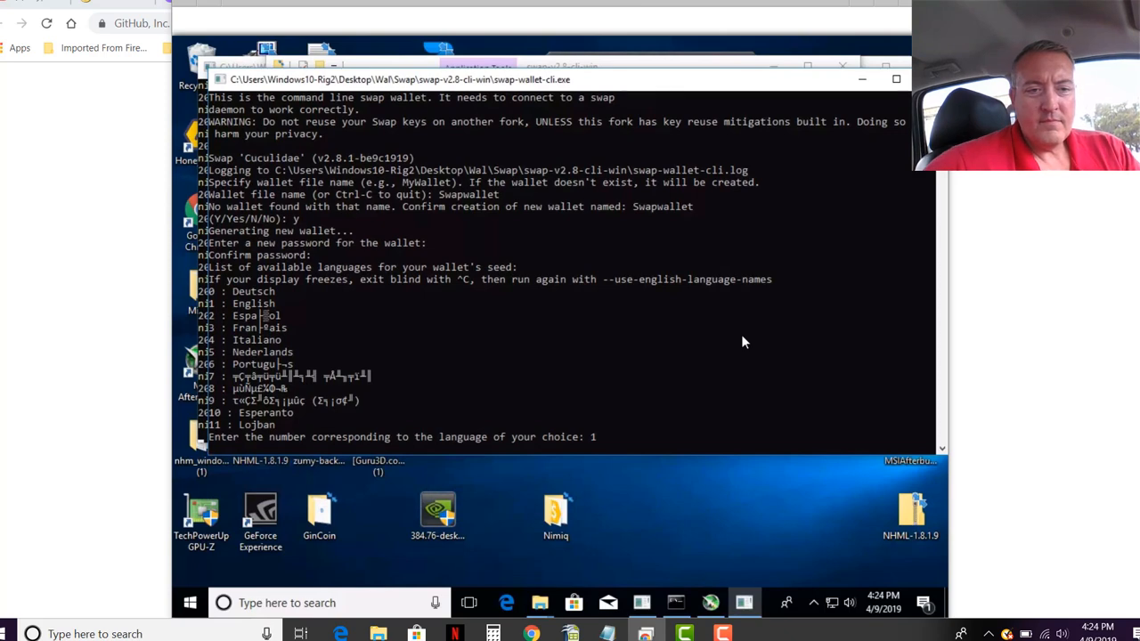
key(enter)
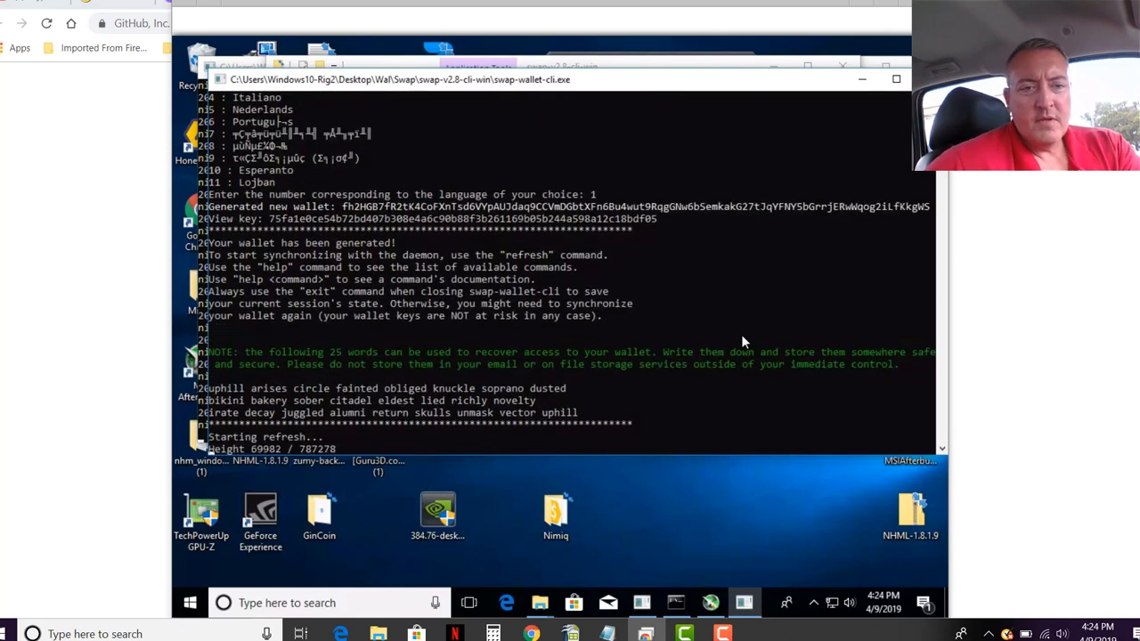
mouse_move(365, 322)
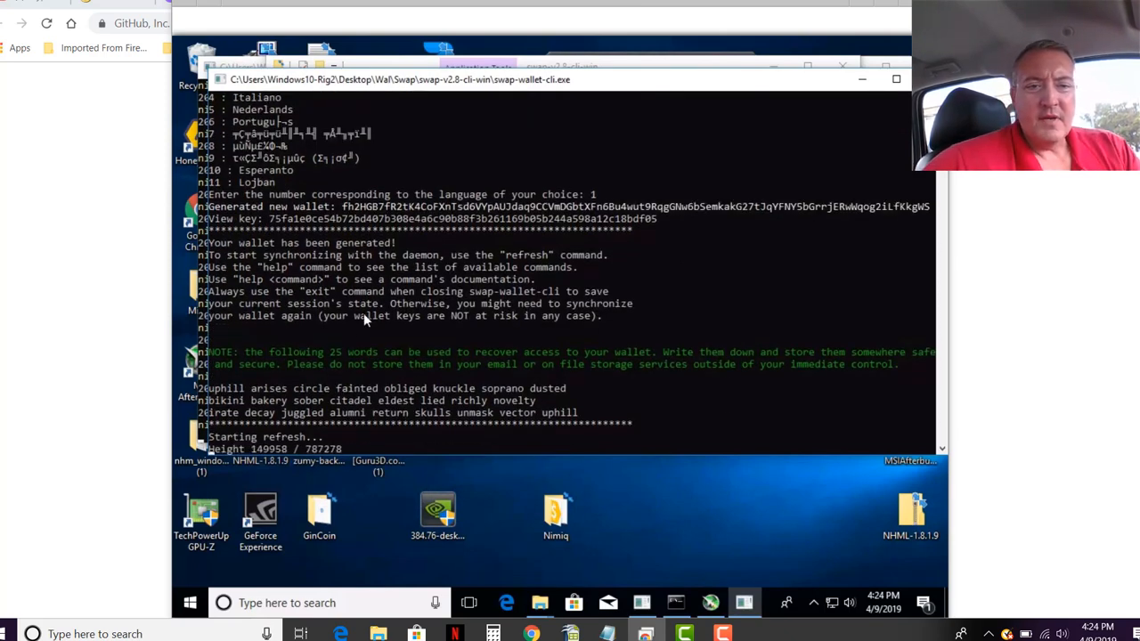
mouse_move(581, 358)
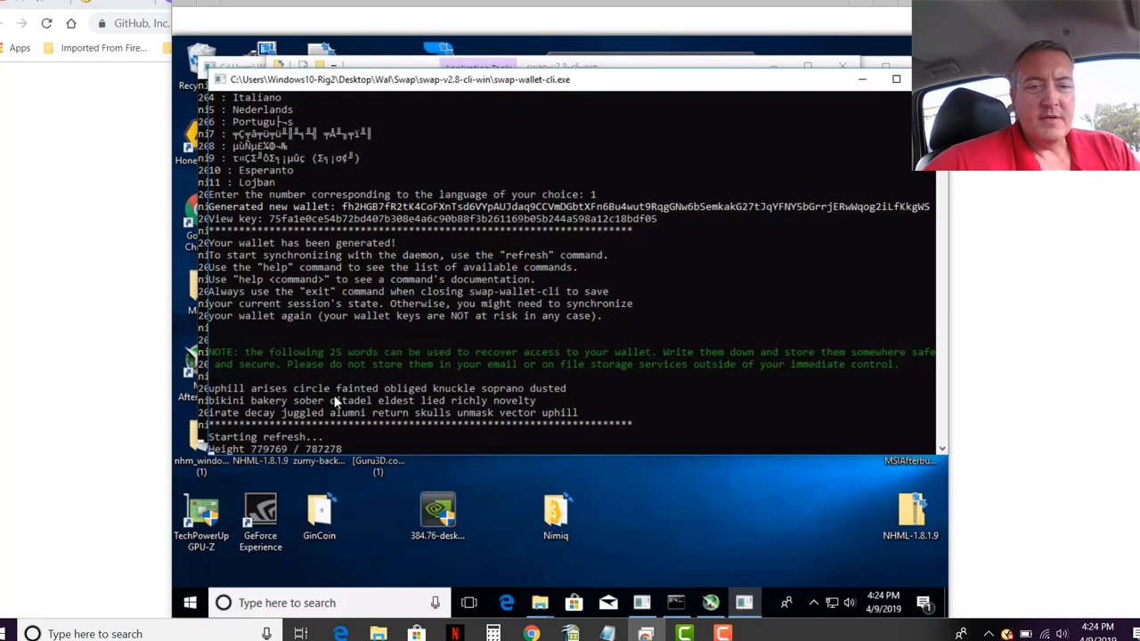
mouse_move(470, 447)
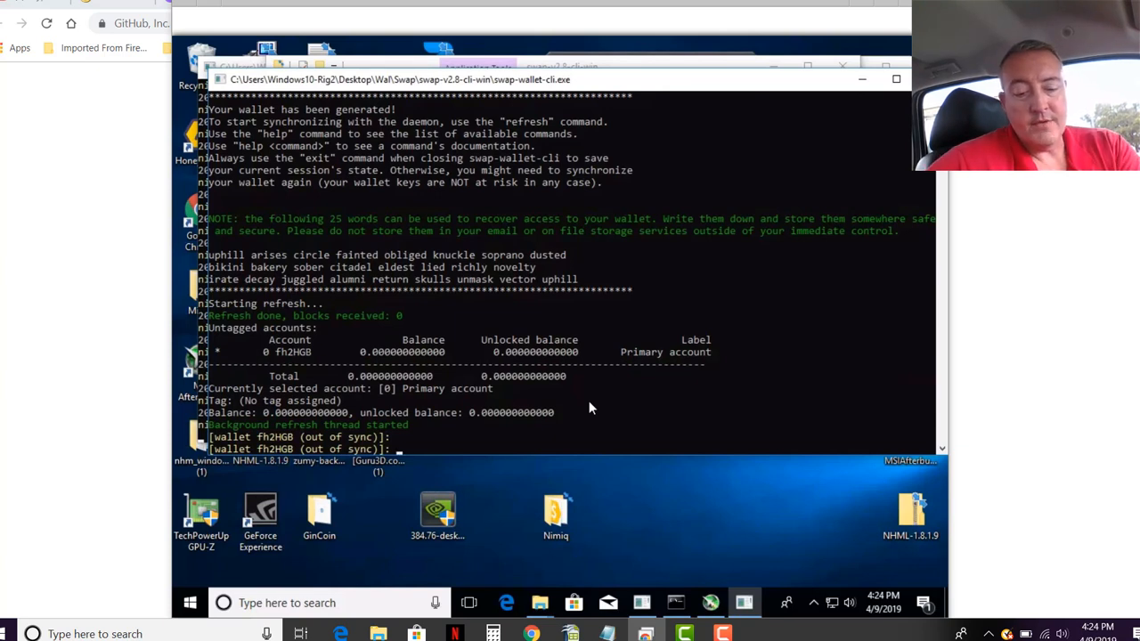
Run the address, help and balance commands in the wallet
text(address)
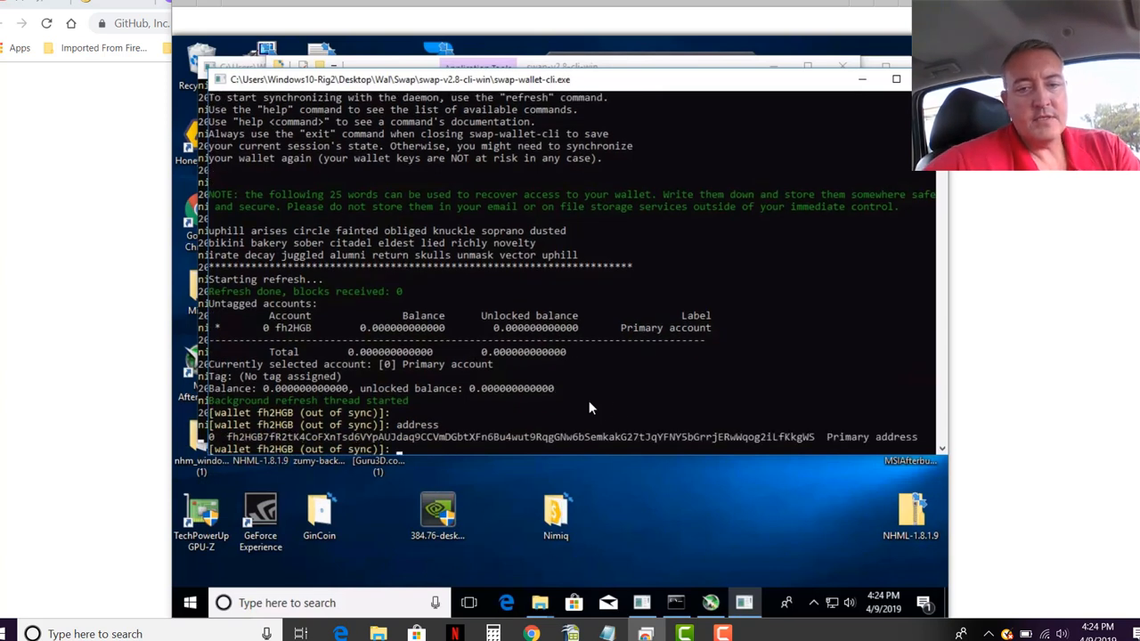
mouse_move(326, 445)
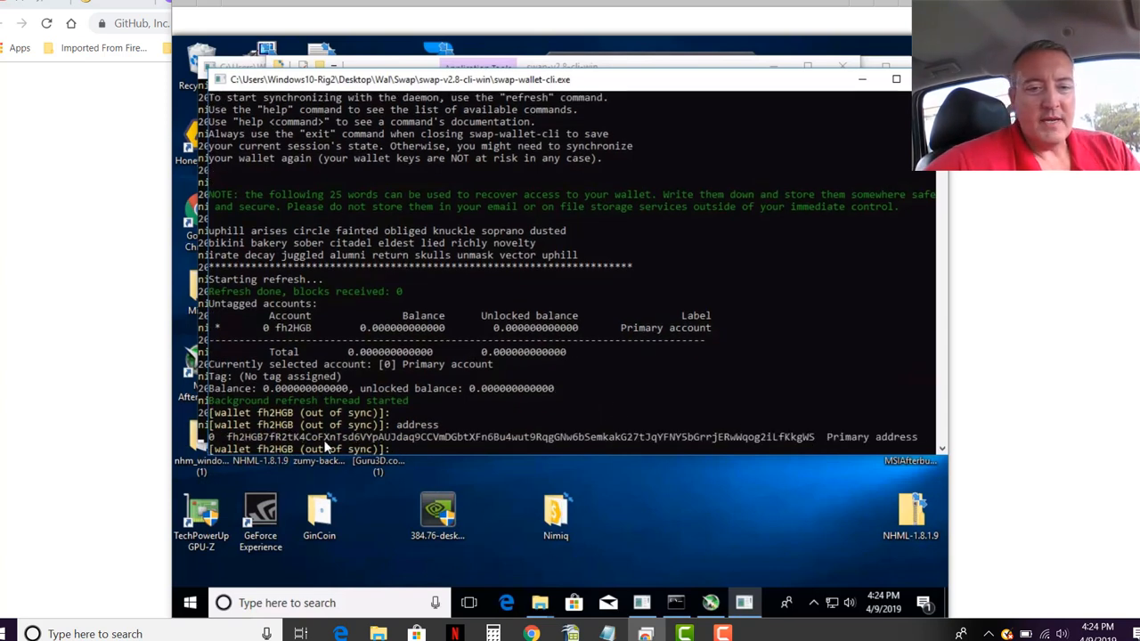
mouse_move(557, 402)
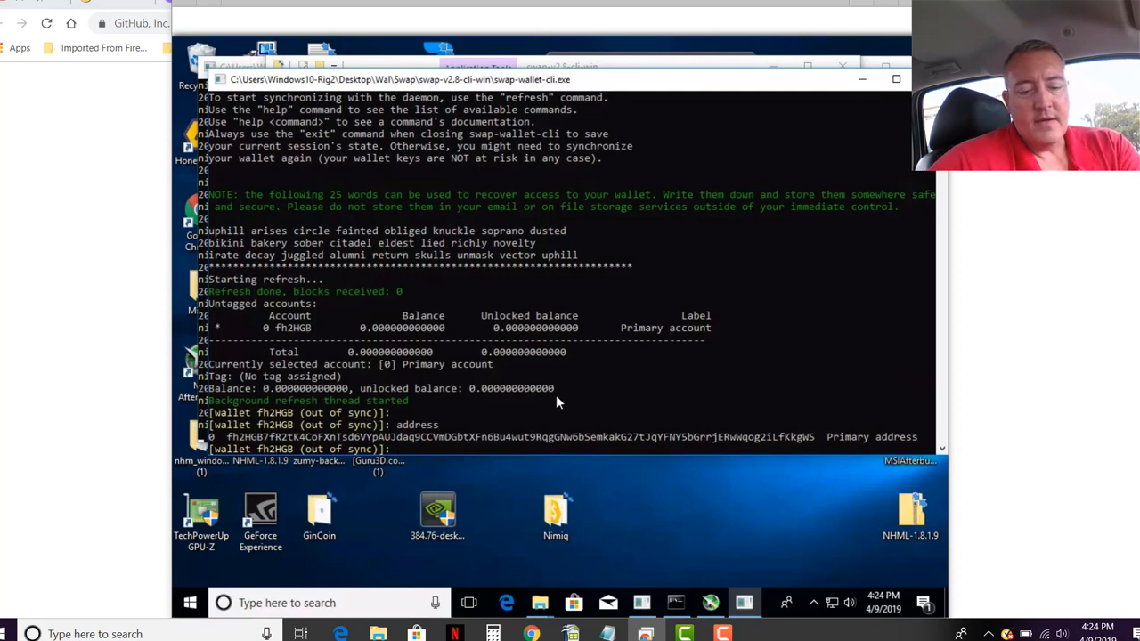
text(hel)
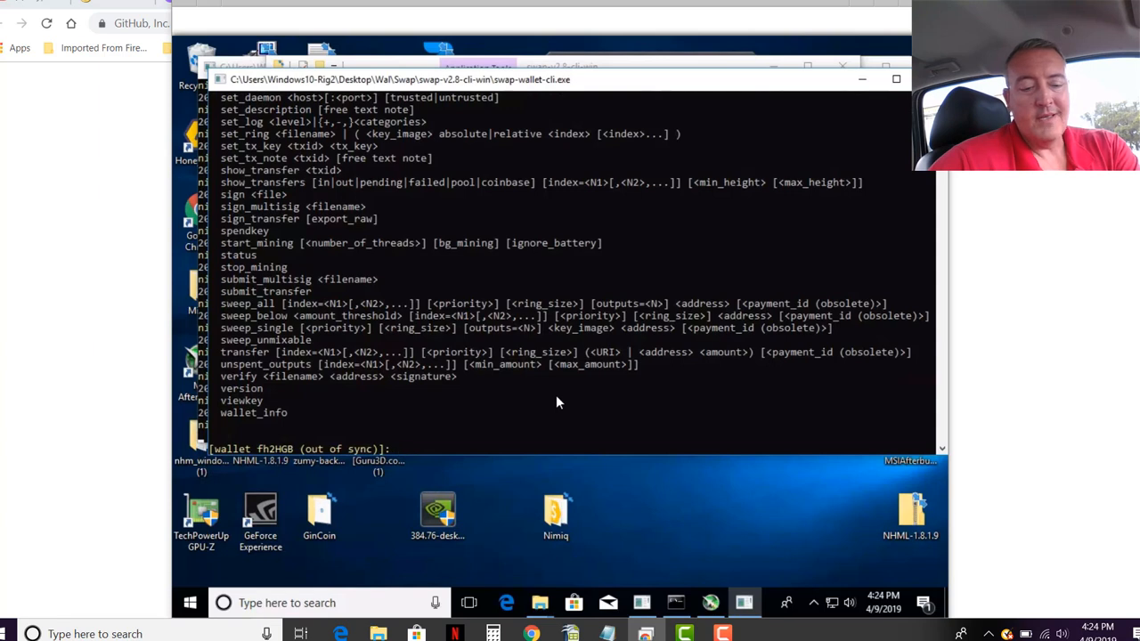
text(balance)
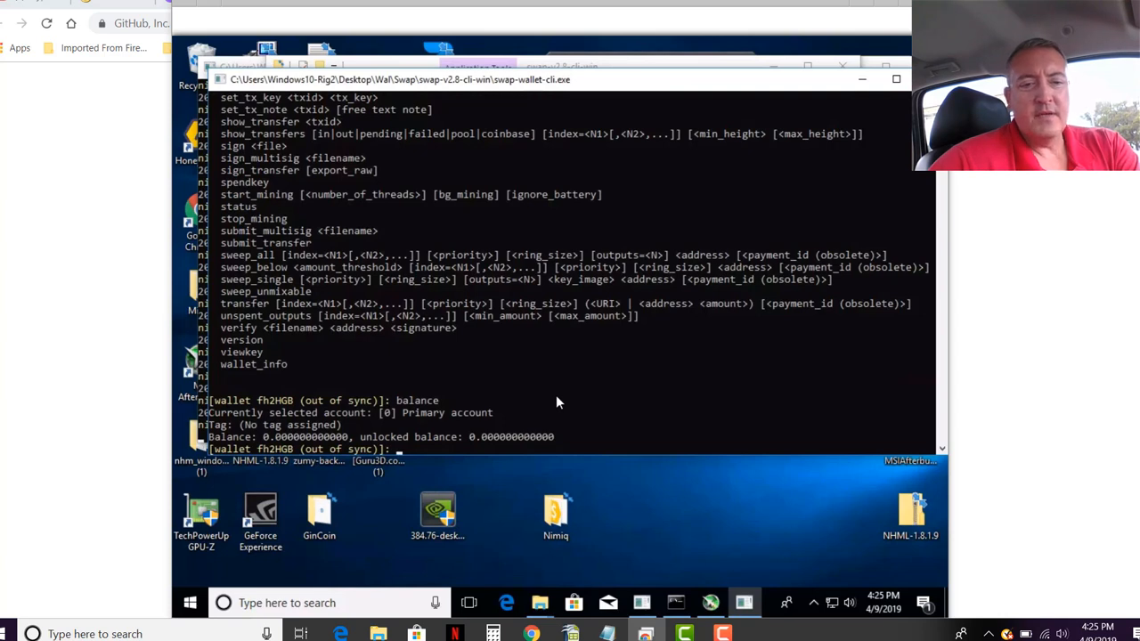
text(address)
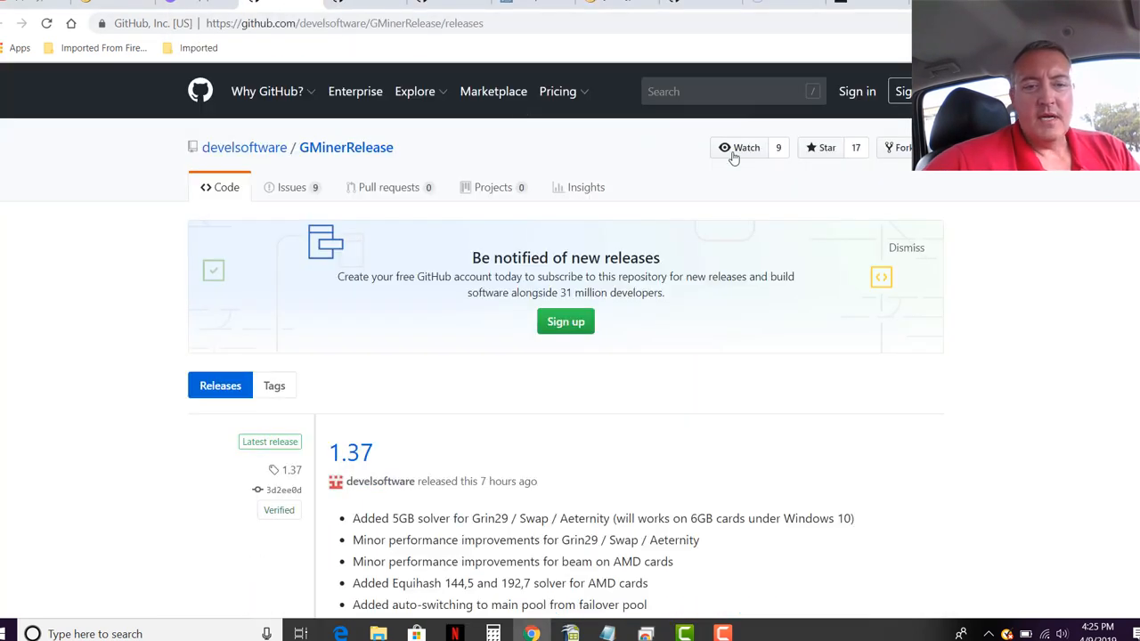
Scroll the GMinerRelease releases page down to the 1.37 Assets list
scroll(down, 3)
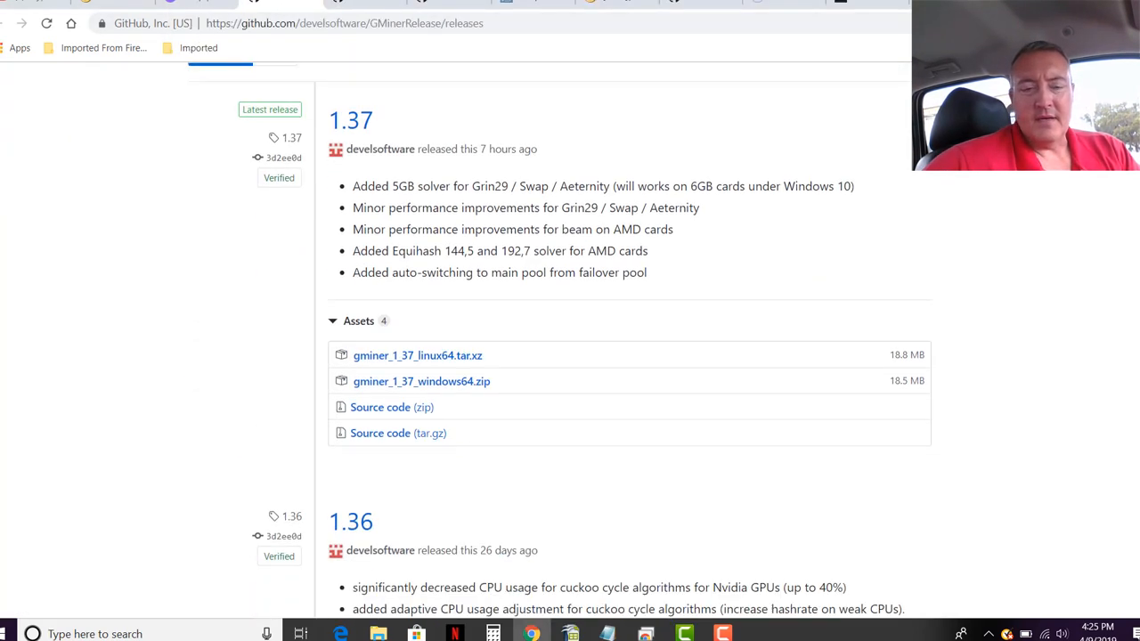
scroll(down, 3)
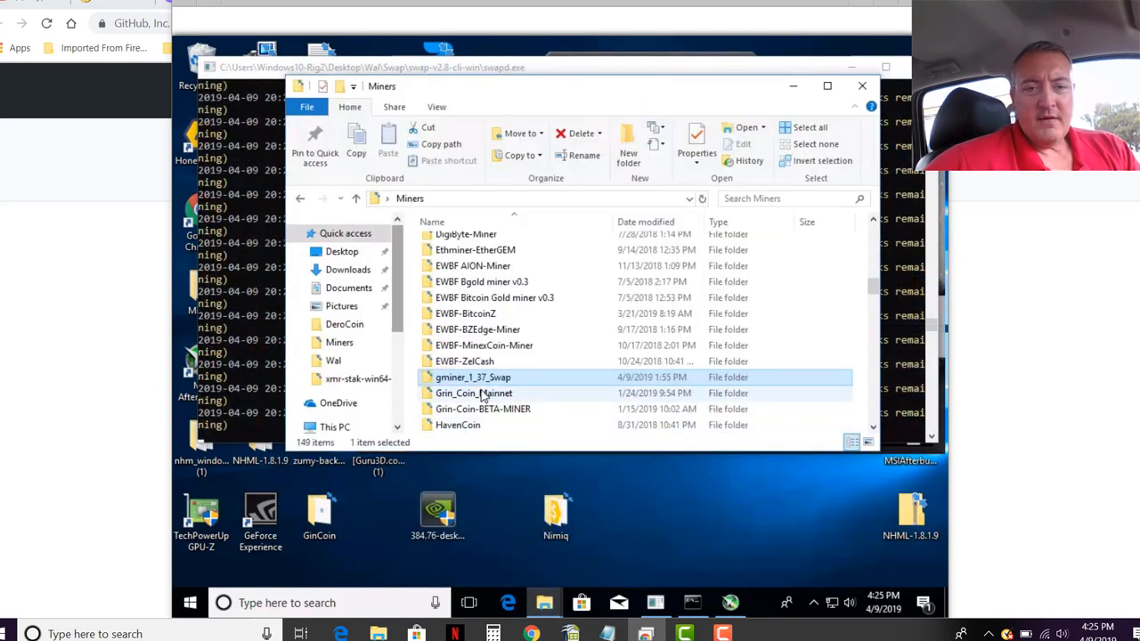
mouse_move(472, 377)
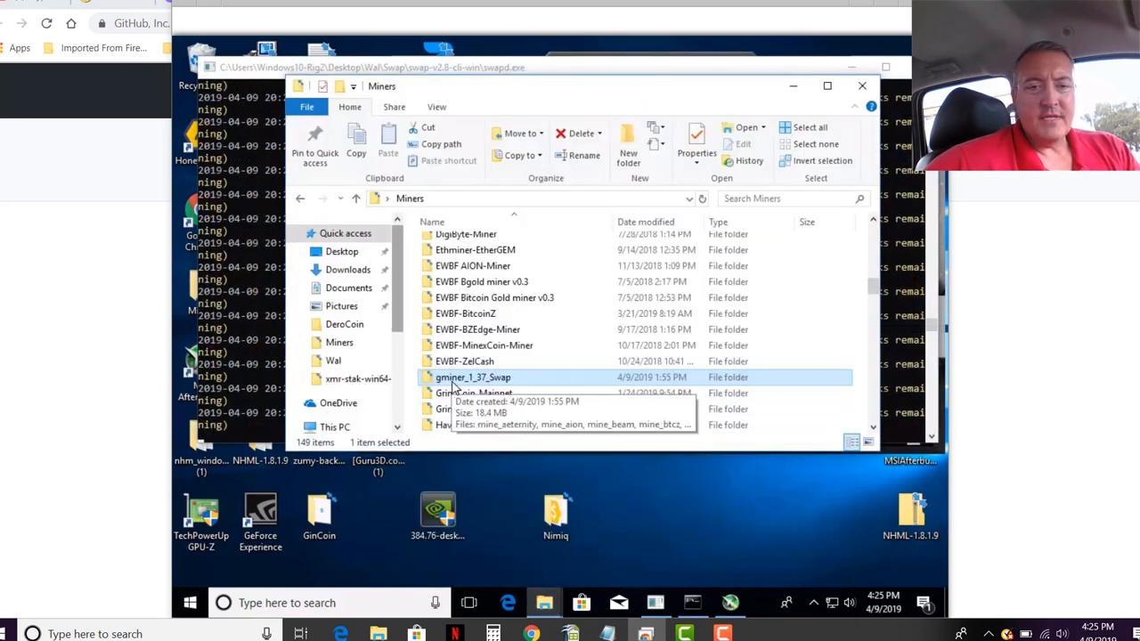
Open the gminer_1_37_Swap folder and open mine_swap in Notepad
double_click(473, 377)
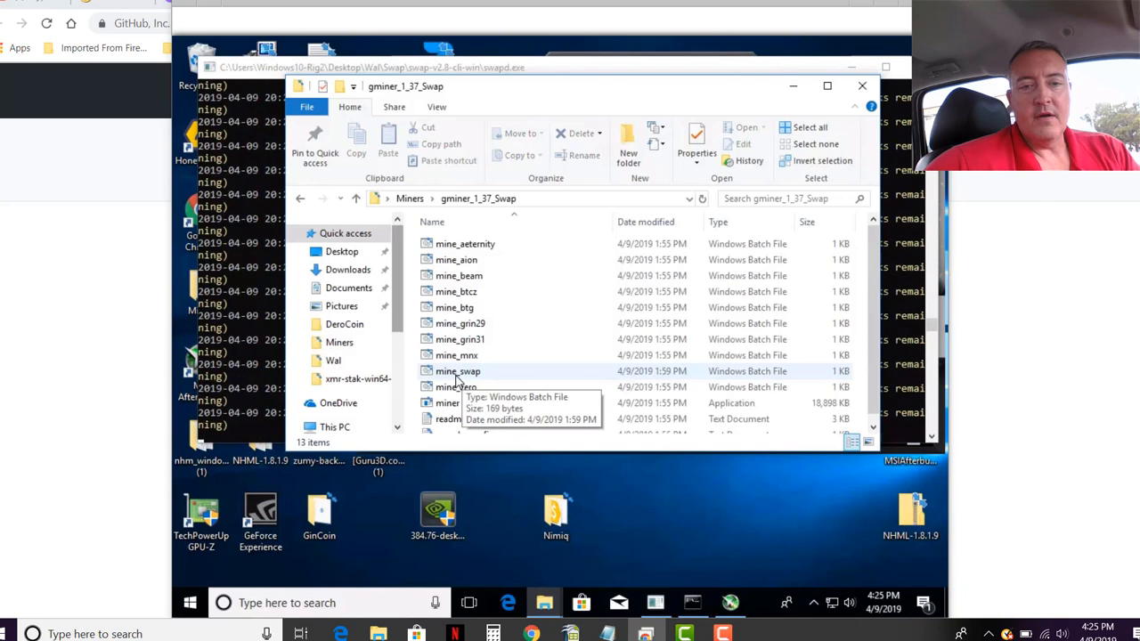
right_click(457, 371)
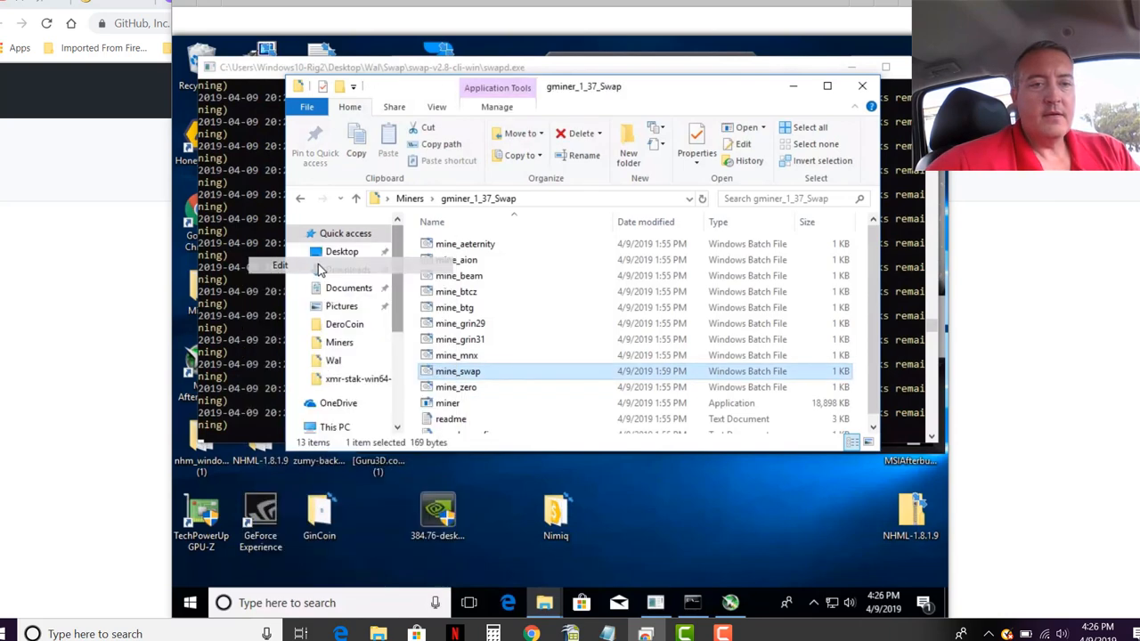
double_click(457, 371)
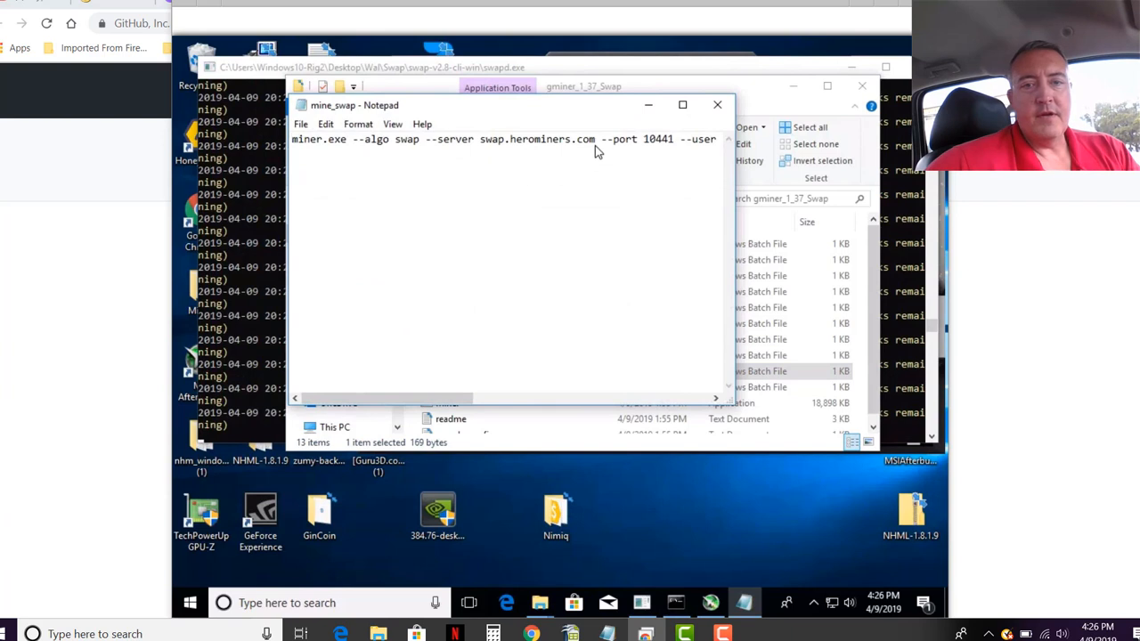
mouse_move(555, 148)
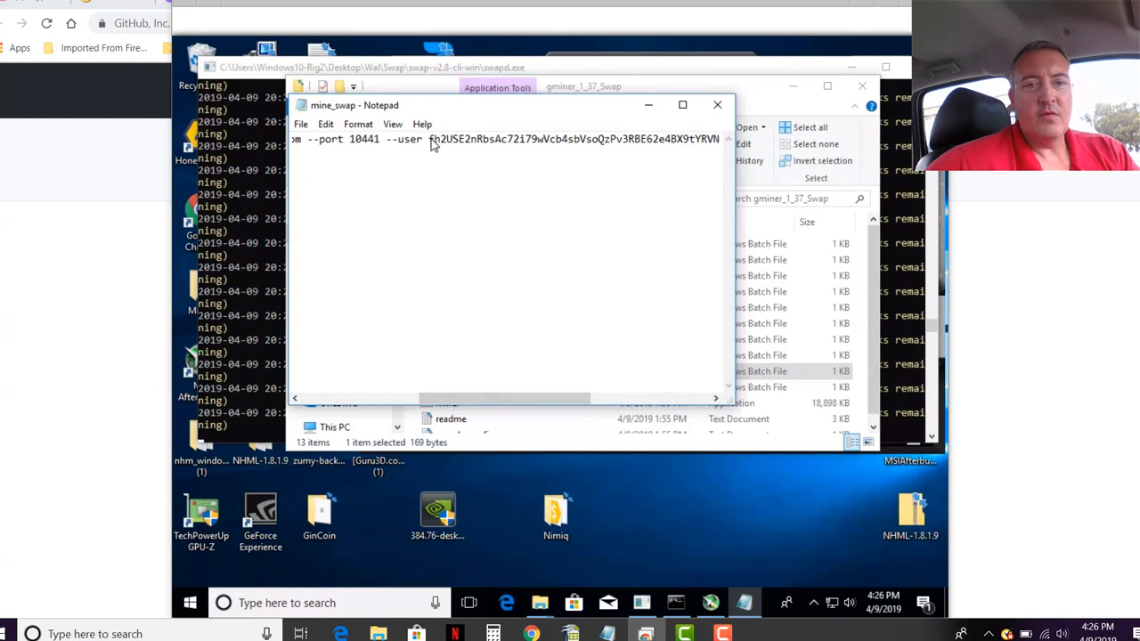
Review the swap.herominers.com:10441 wallet address line, then close Notepad
drag(430, 139, 717, 139)
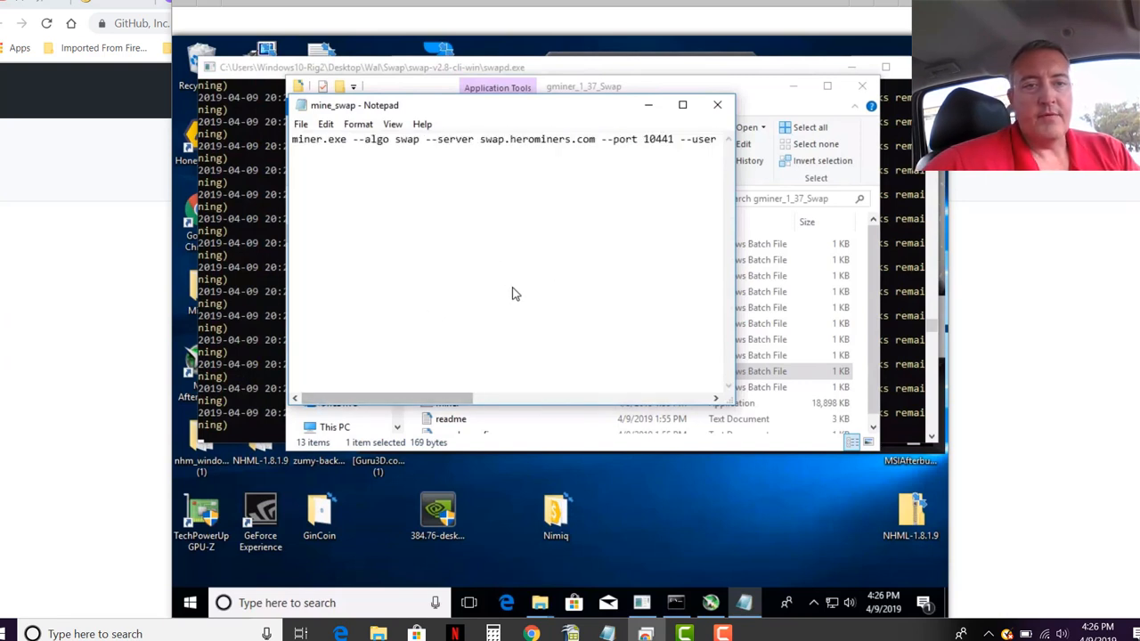
mouse_move(718, 106)
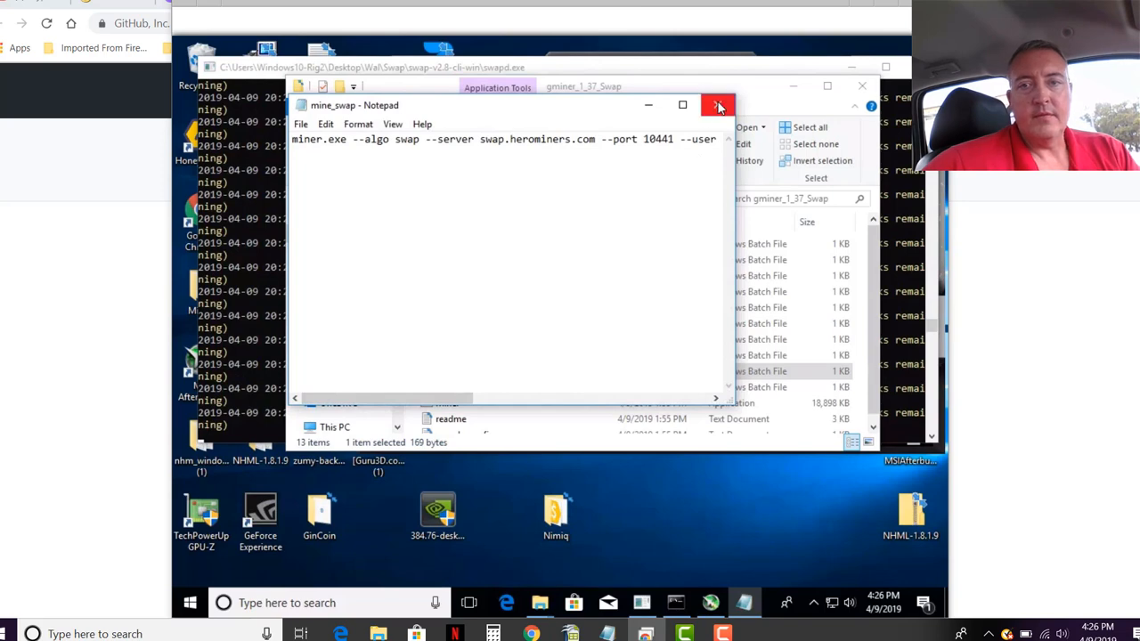
click(719, 106)
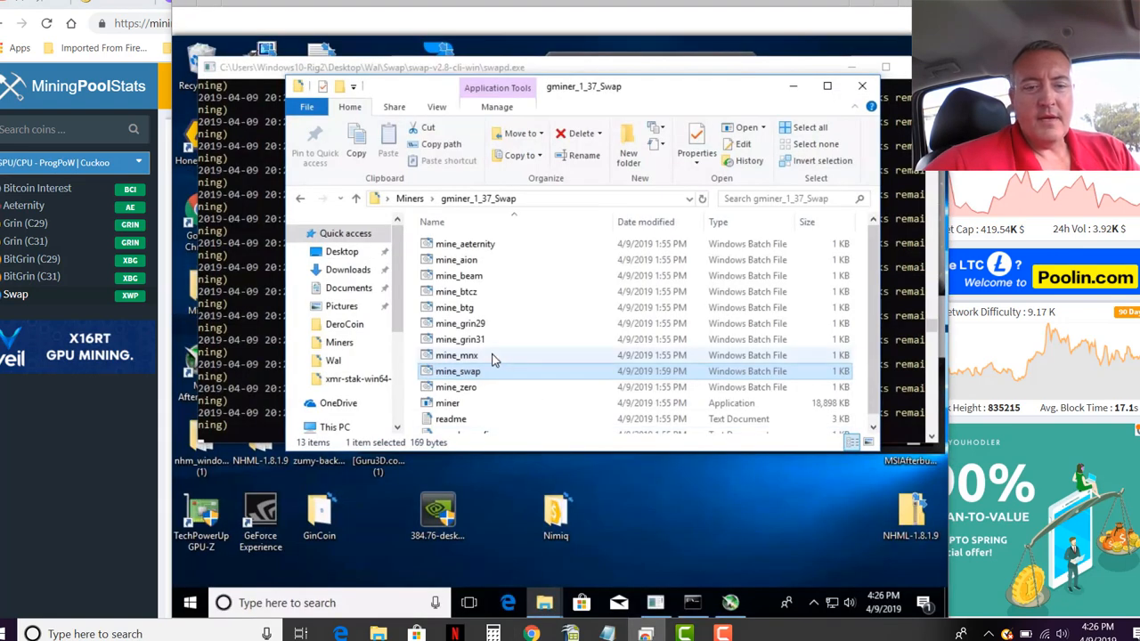
Show the GMiner console running at about 8.88 G/s with 862 accepted shares
click(693, 603)
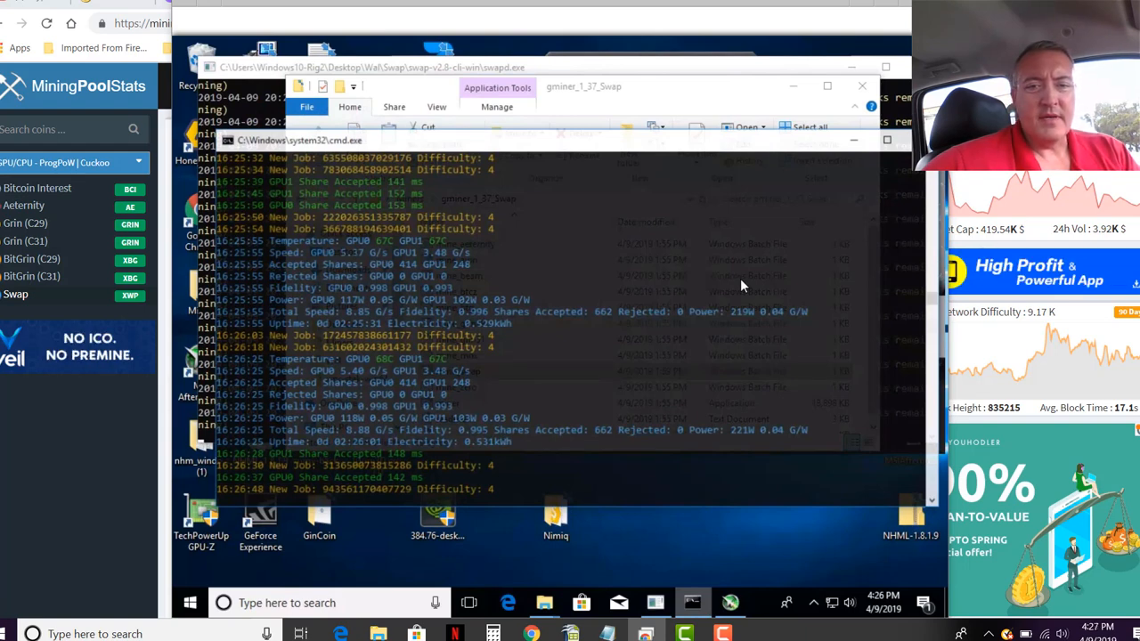
mouse_move(857, 198)
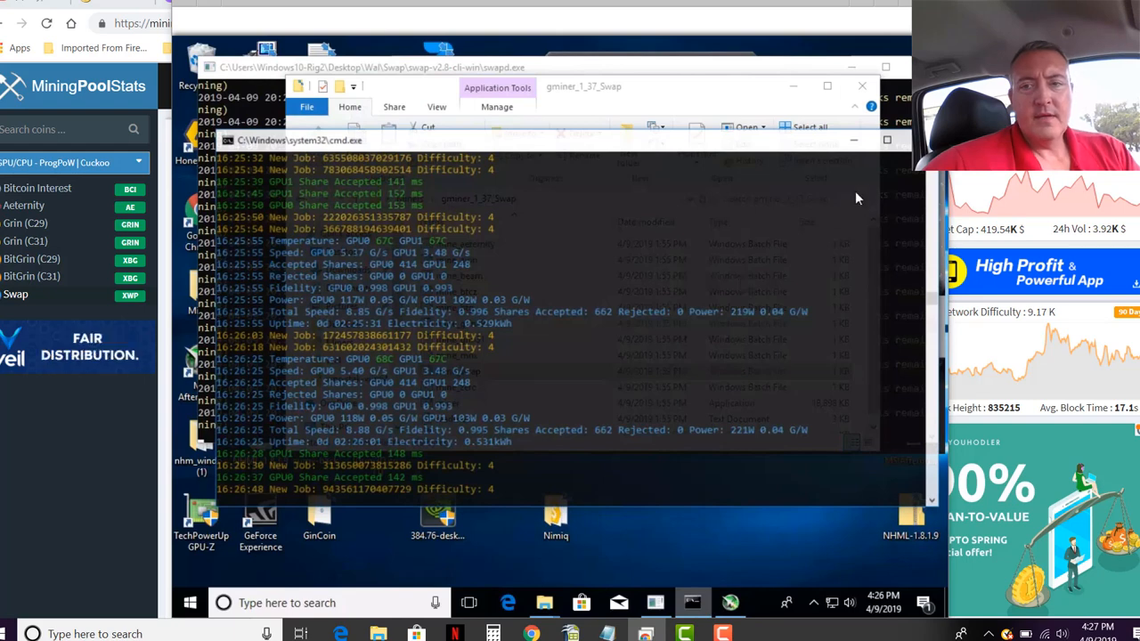
mouse_move(523, 260)
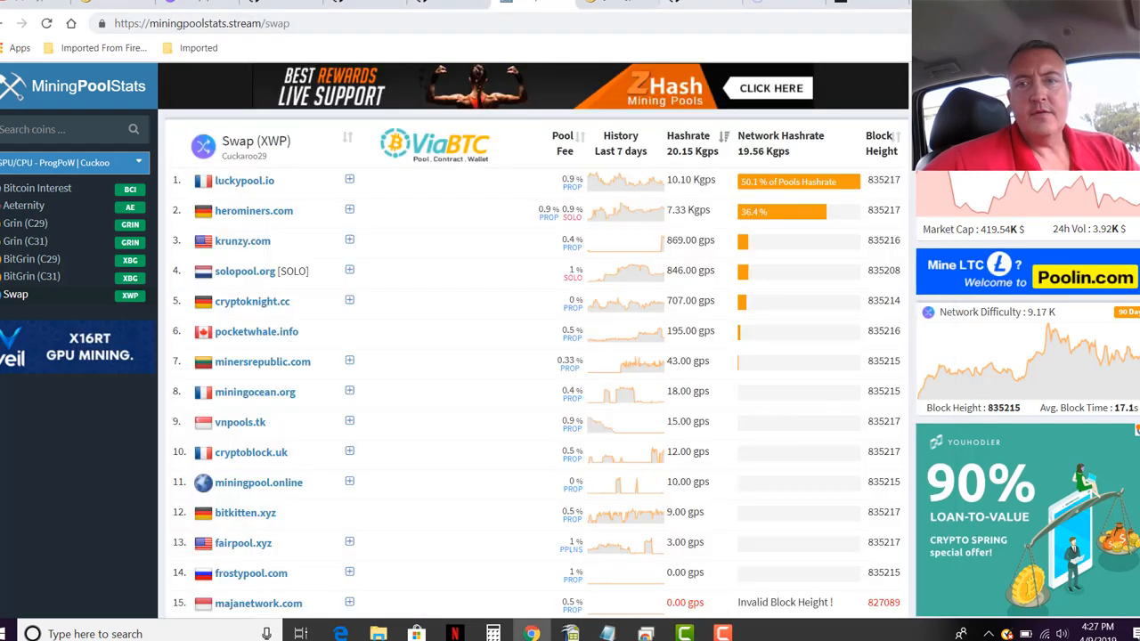
View the HeroMiners Swap pool stats showing 8.32 g/sec, then the miner window
click(254, 210)
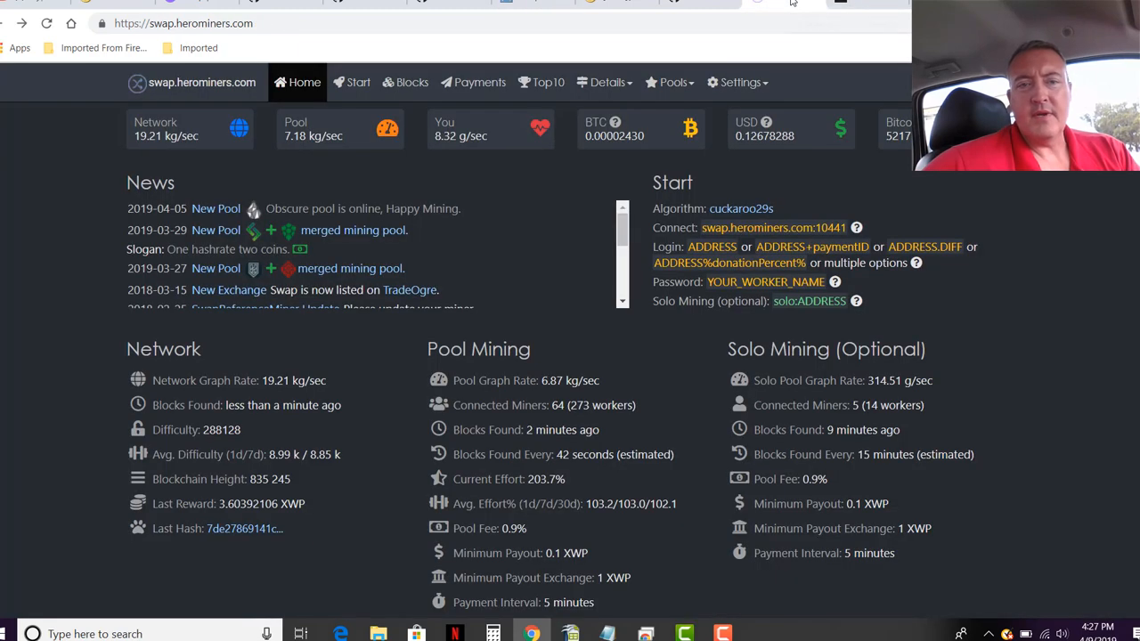
mouse_move(437, 331)
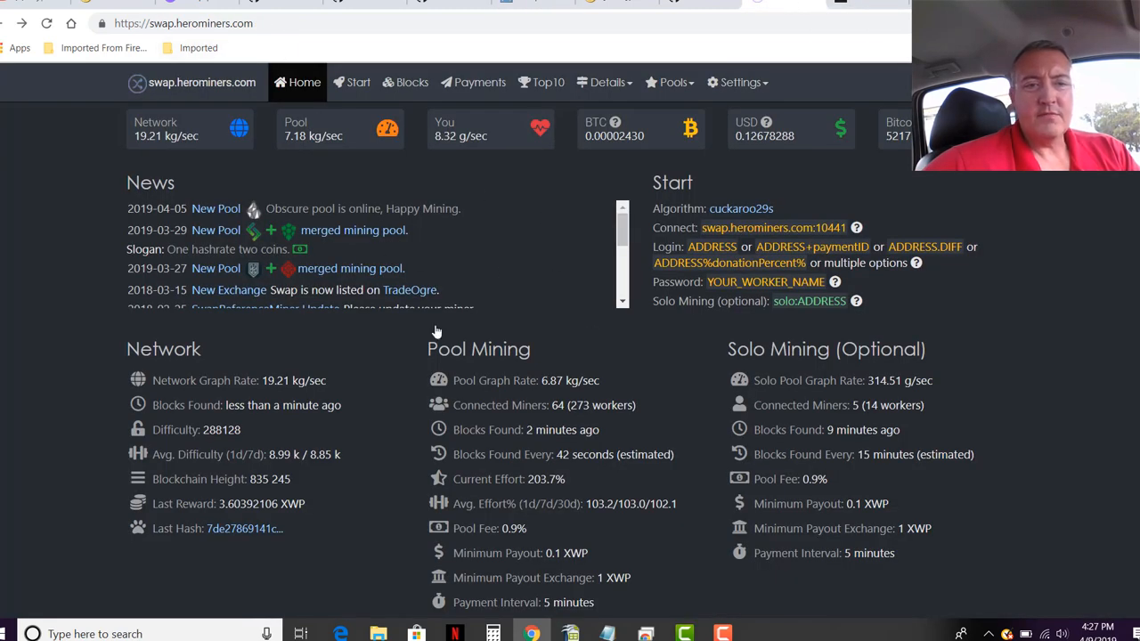
mouse_move(1060, 228)
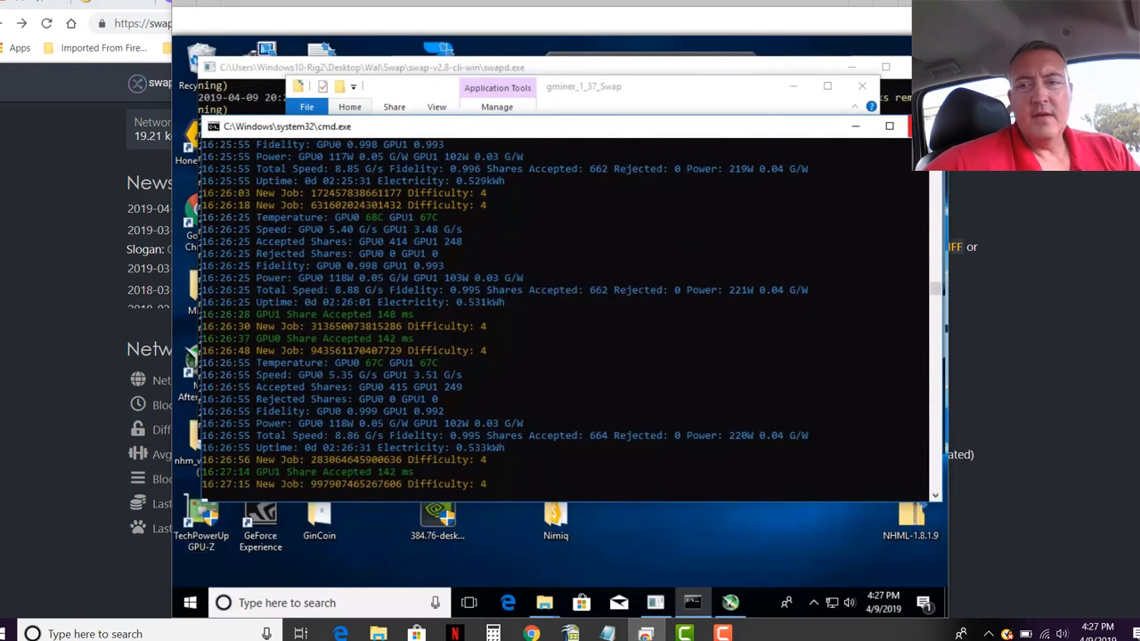
click(543, 602)
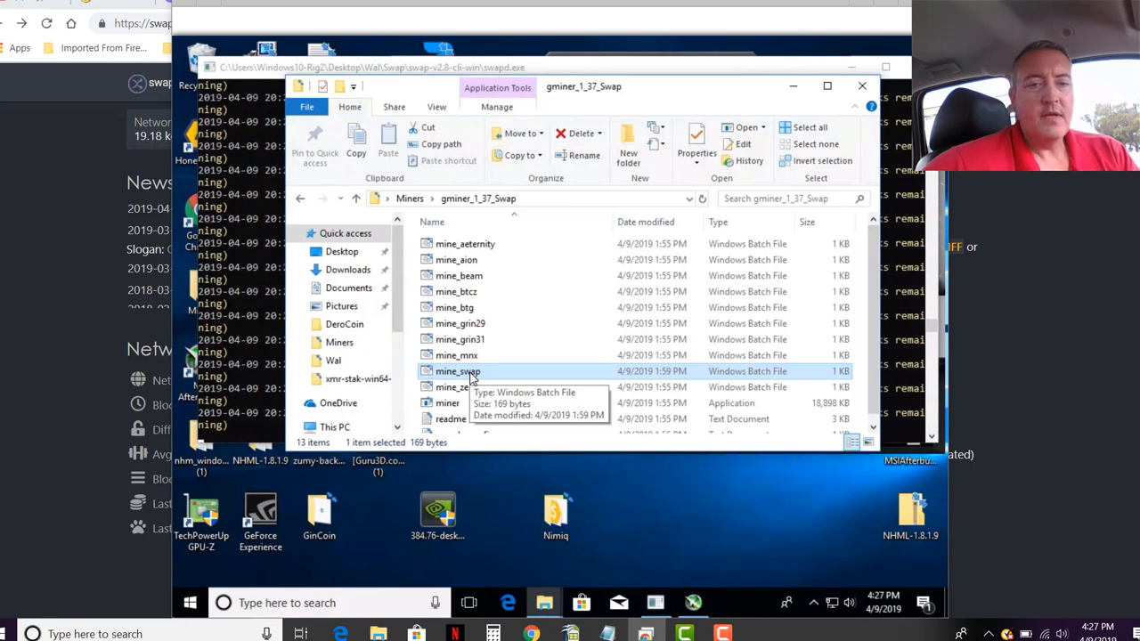
Run mine_swap.bat to launch GMiner 1.37 mining on swap.herominers.com:10441 with both GPUs
double_click(455, 370)
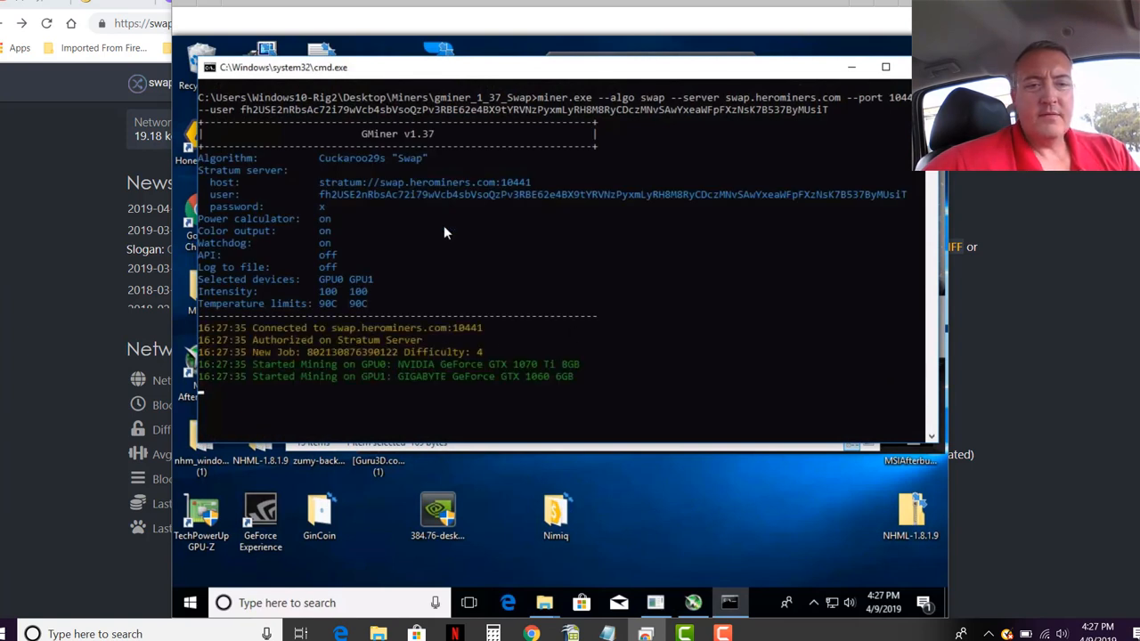
mouse_move(643, 340)
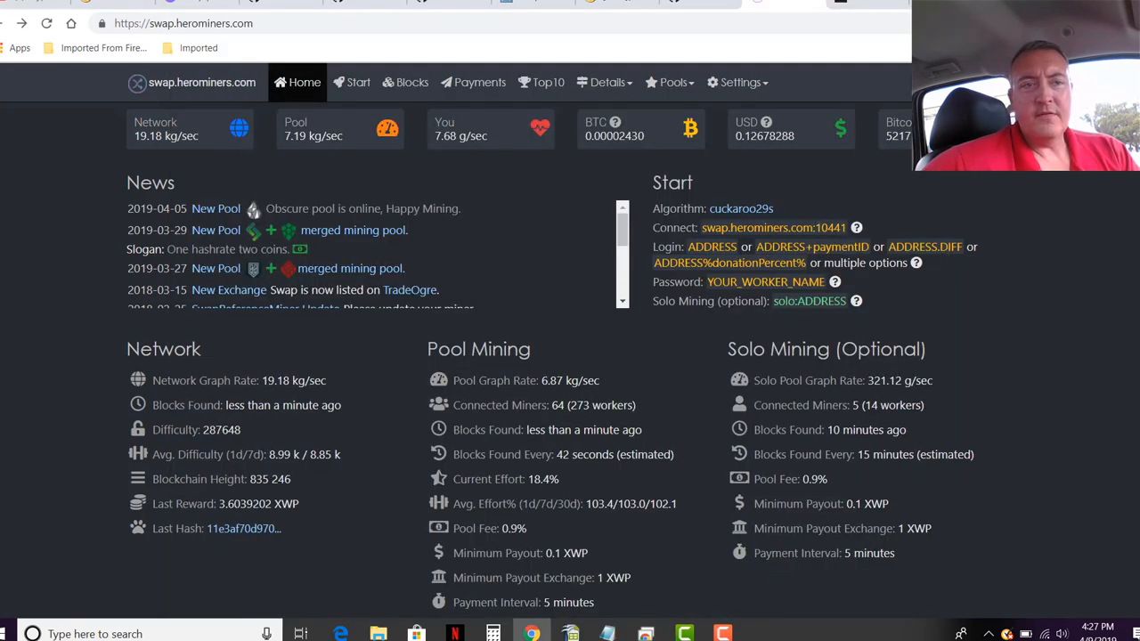
Scroll to the wallet's Miner Statistics (7.89 g/sec, 666 valid shares, 0.569 XWP paid) and profit estimates
scroll(down, 3)
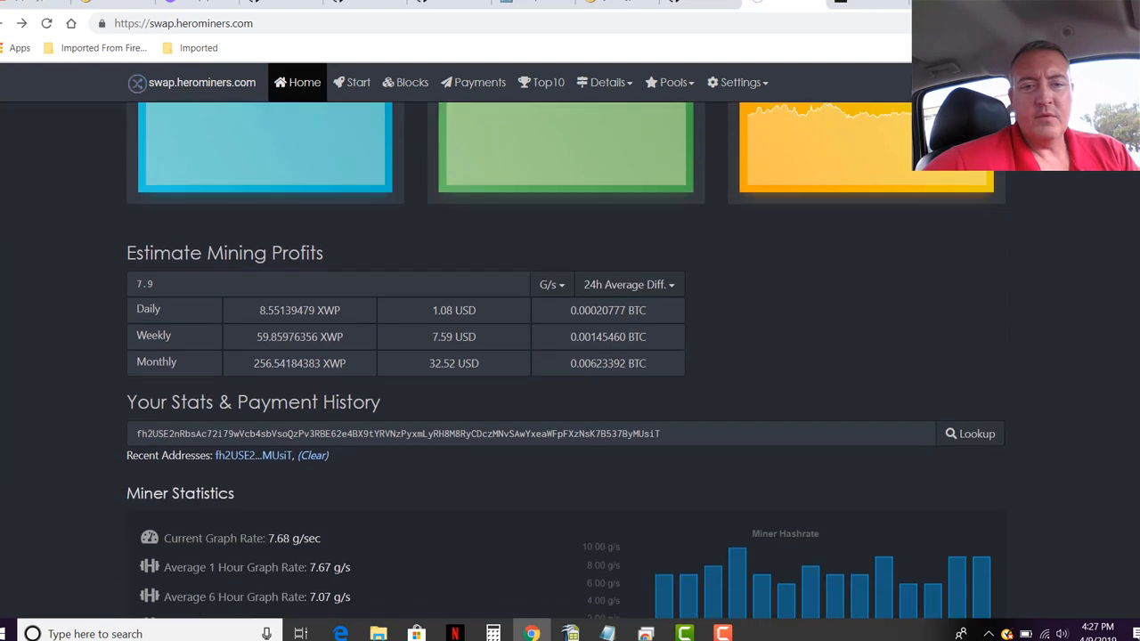
scroll(down, 3)
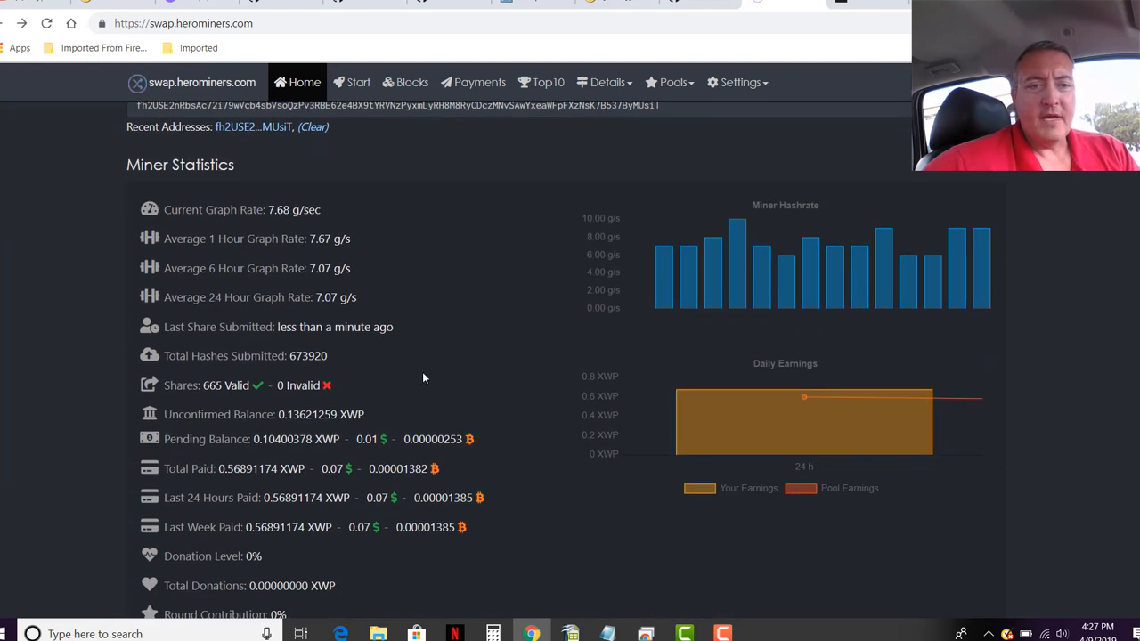
mouse_move(382, 229)
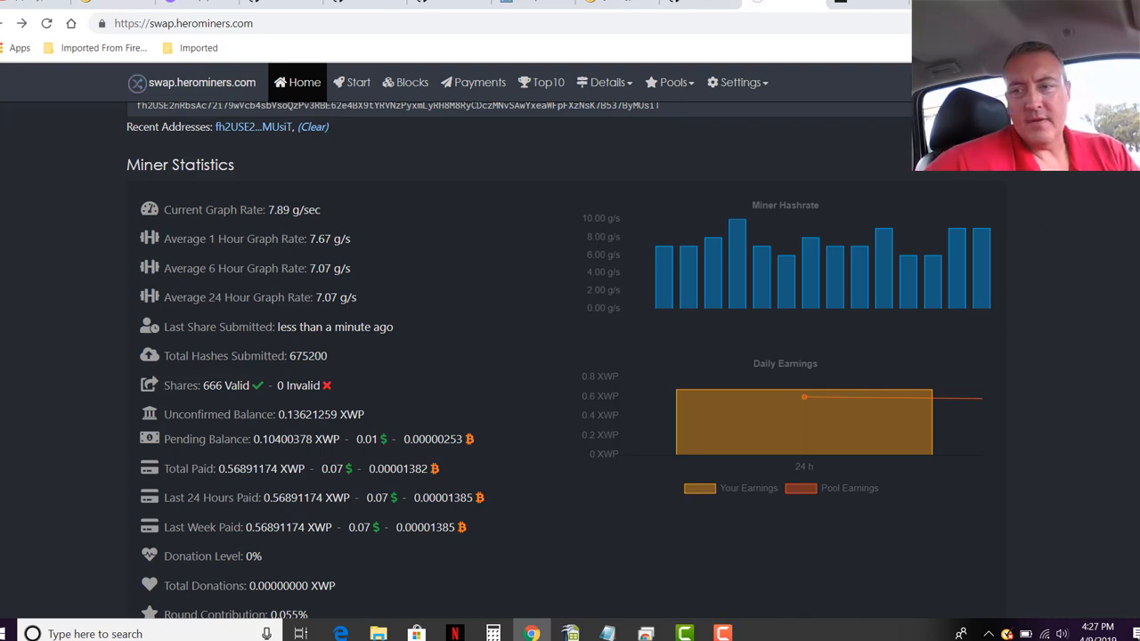
scroll(down, 3)
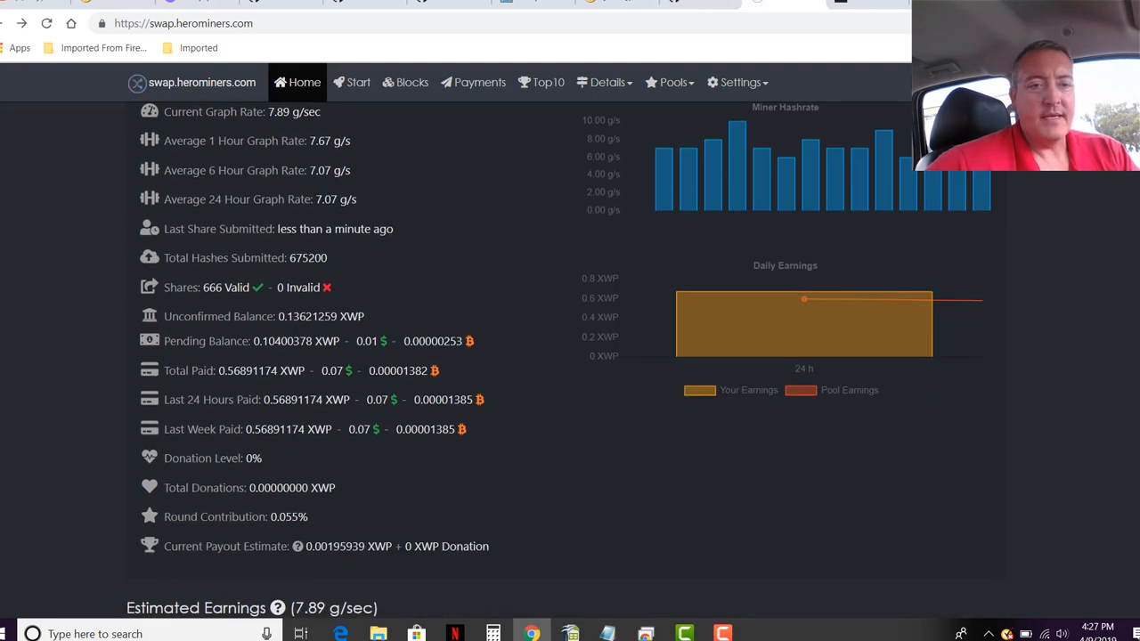
scroll(down, 3)
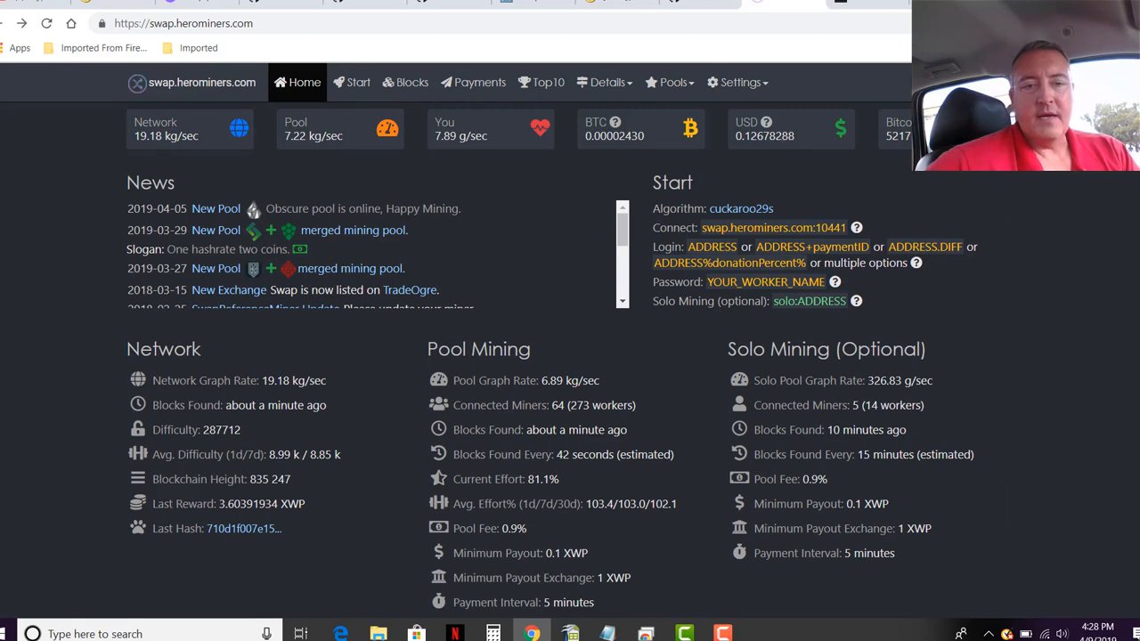
scroll(down, 3)
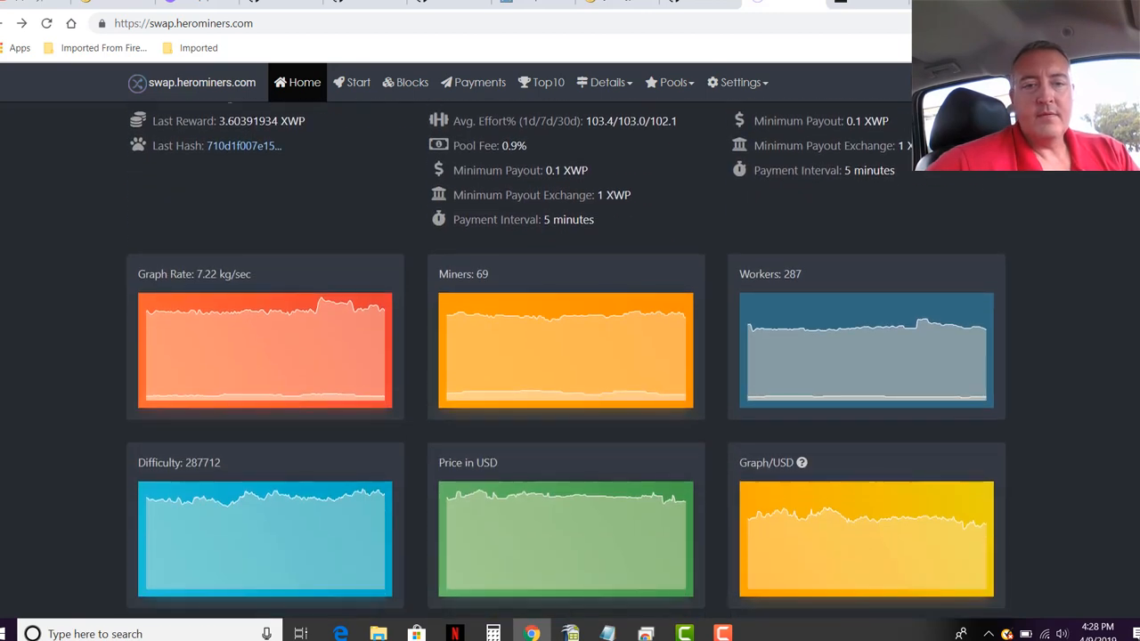
scroll(down, 3)
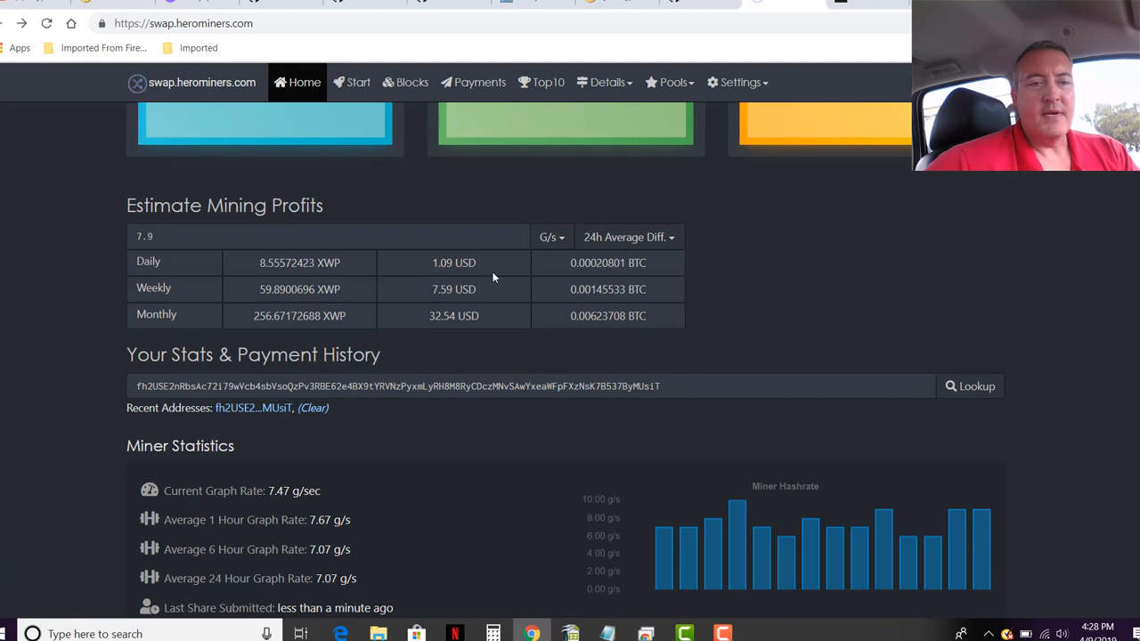
mouse_move(479, 347)
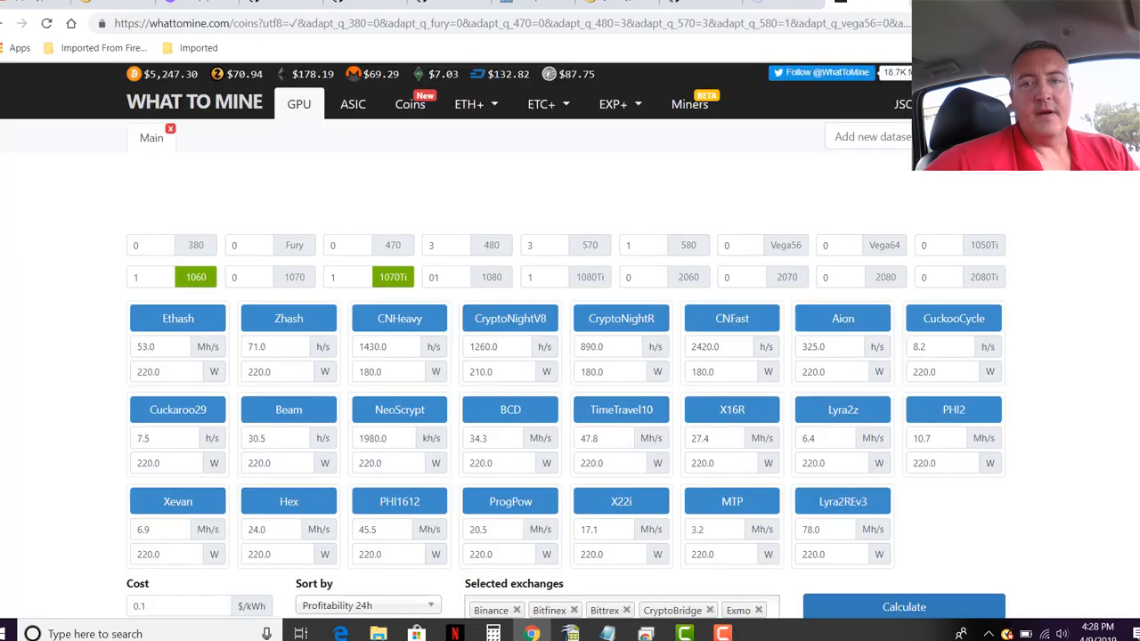
Calculate WhatToMine GPU profitability for the 1060 and 1070Ti cards, listing Swap (XWP) on Cuckaroo29s
click(903, 607)
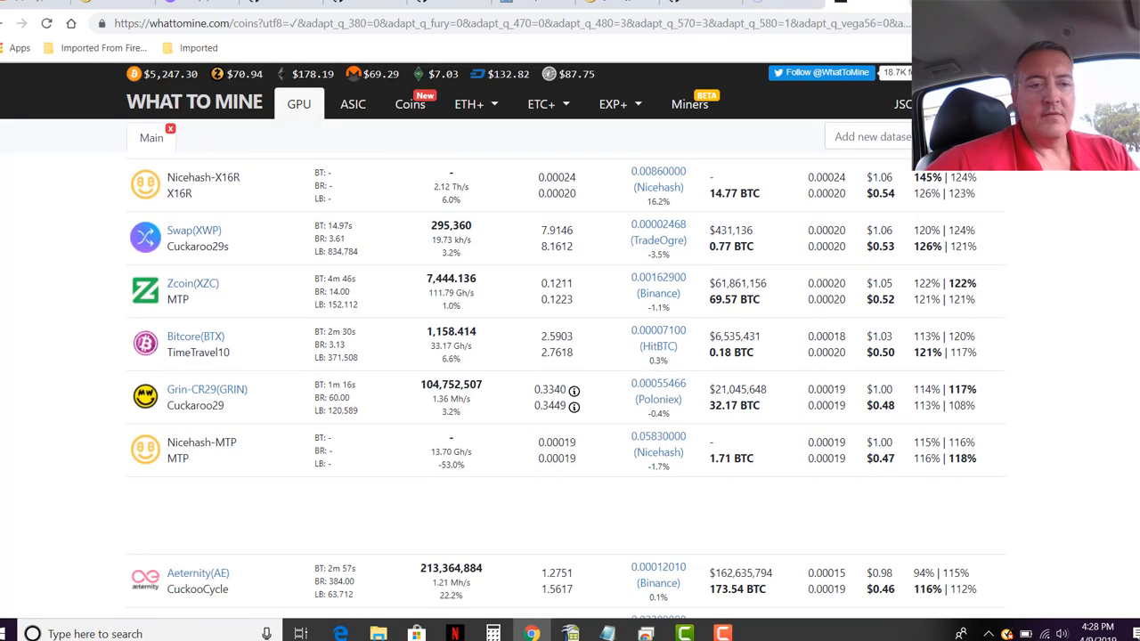
mouse_move(862, 239)
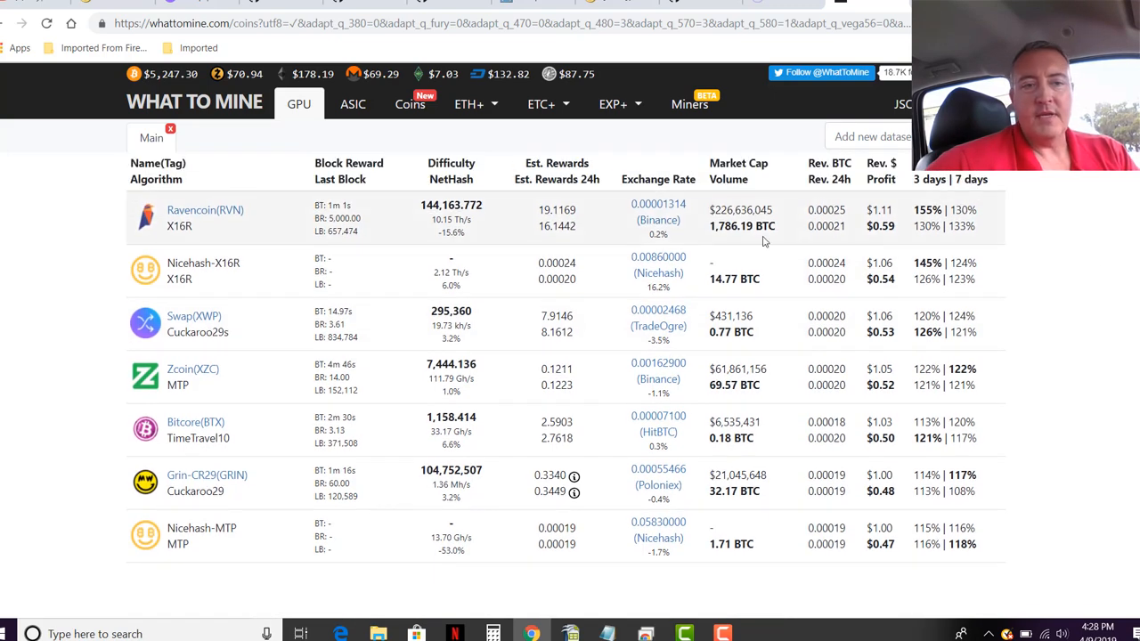
mouse_move(1066, 258)
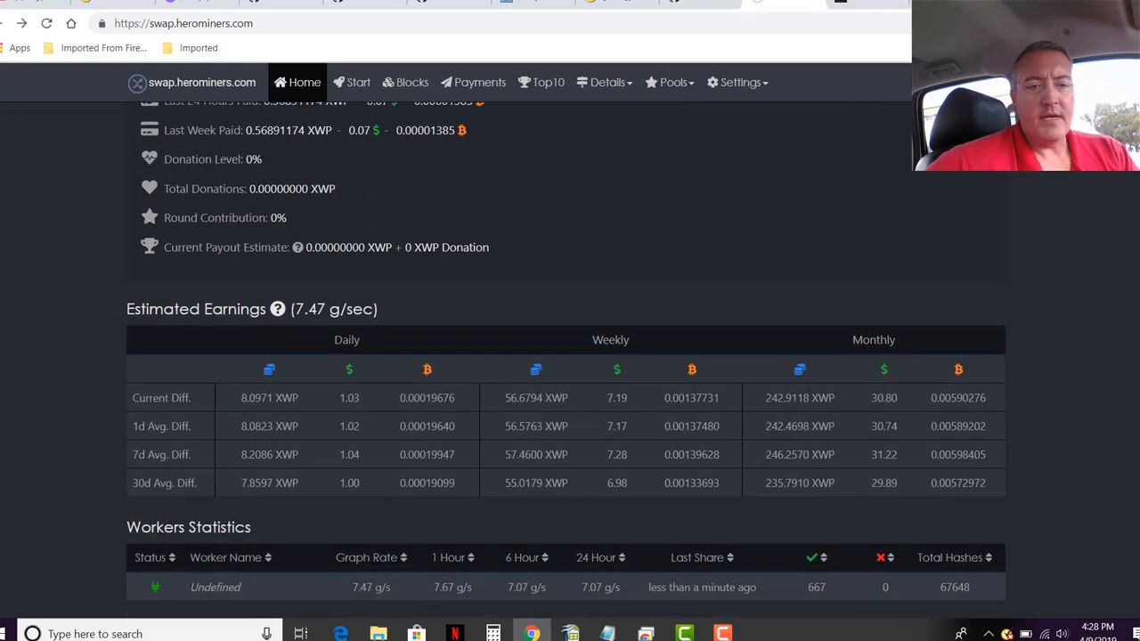
scroll(down, 3)
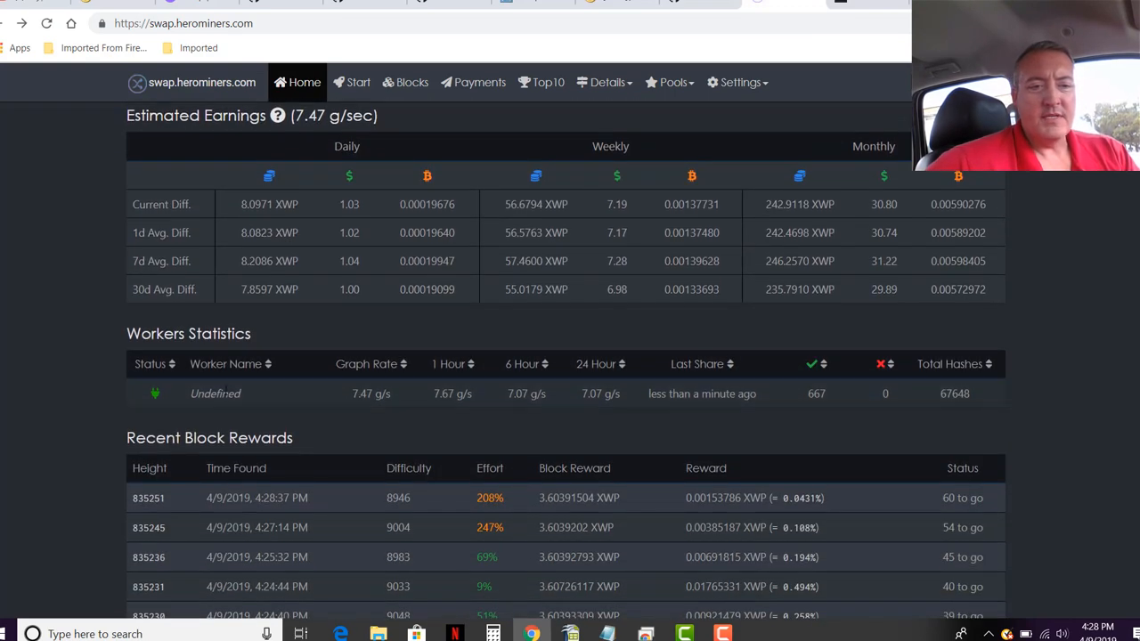
mouse_move(625, 435)
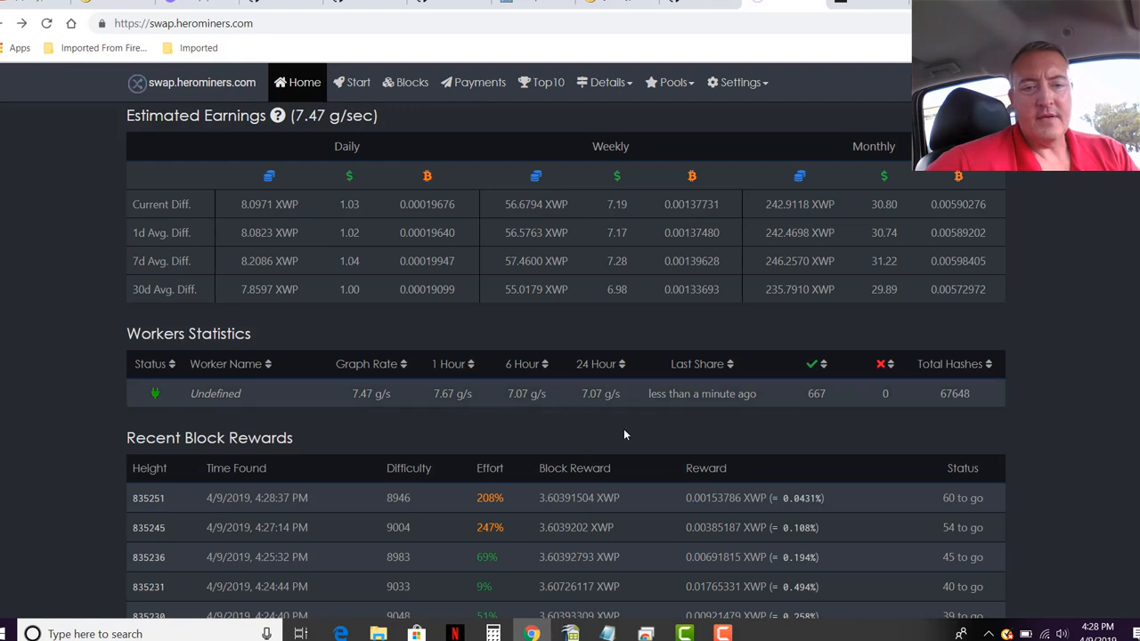
mouse_move(457, 390)
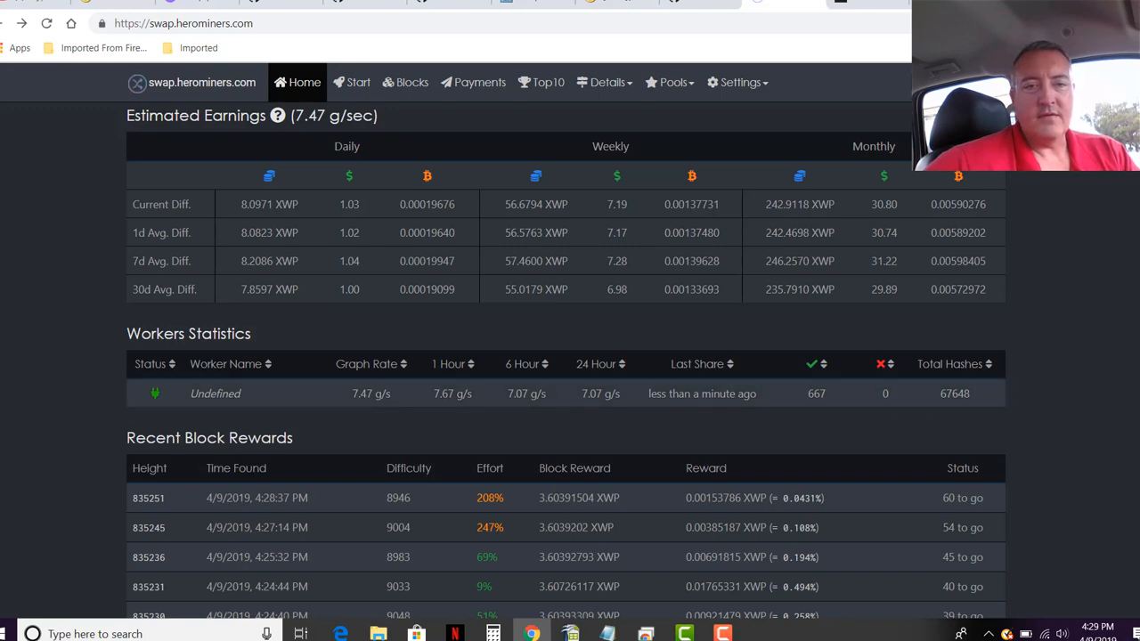
scroll(down, 3)
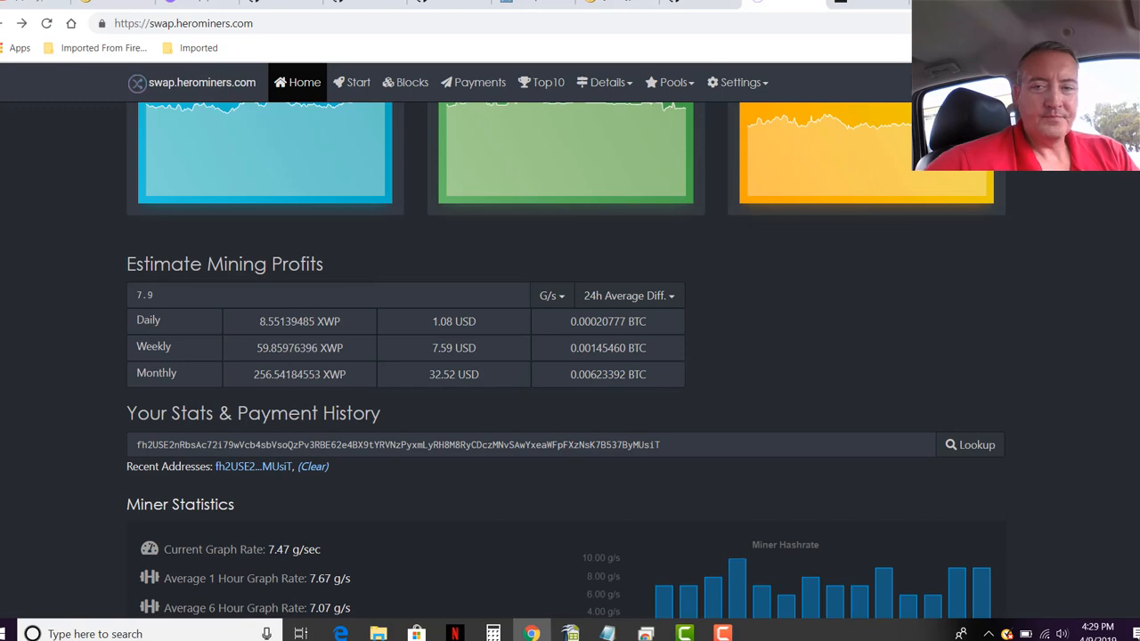